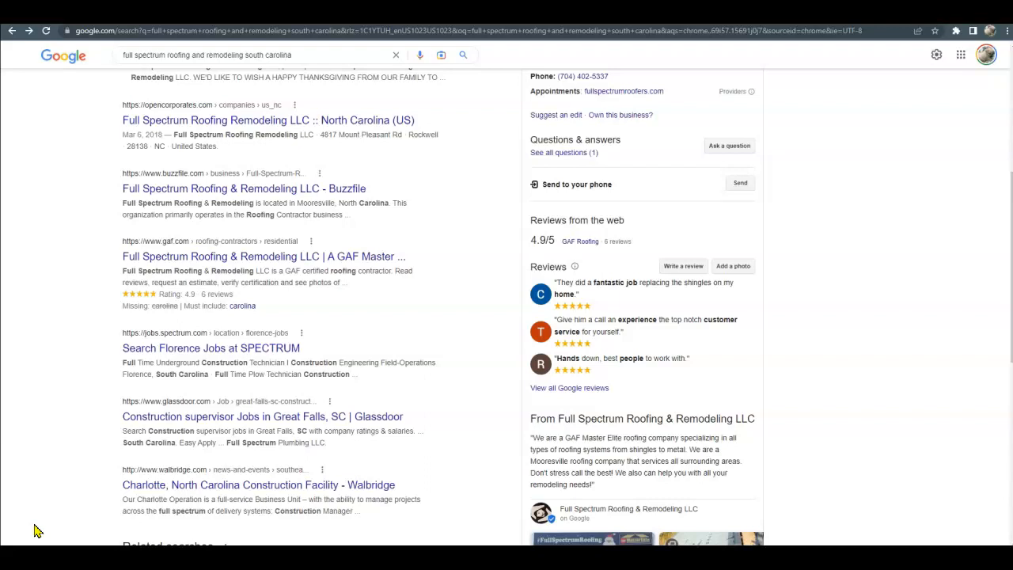
Step: Go to Full Spectrum Roofing & Remodeling's website from the Google knowledge panel
scroll(up, 3)
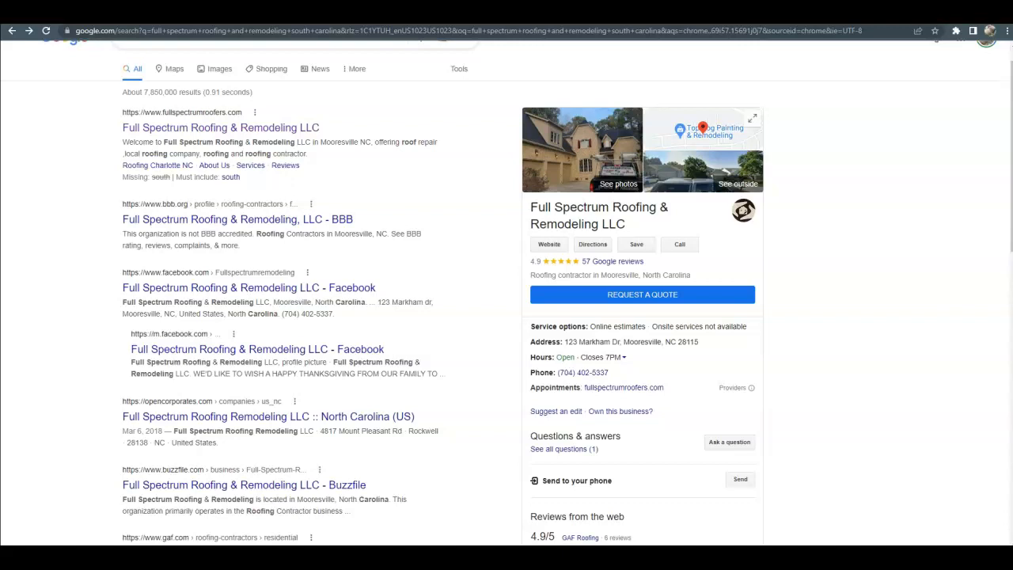
mouse_move(130, 501)
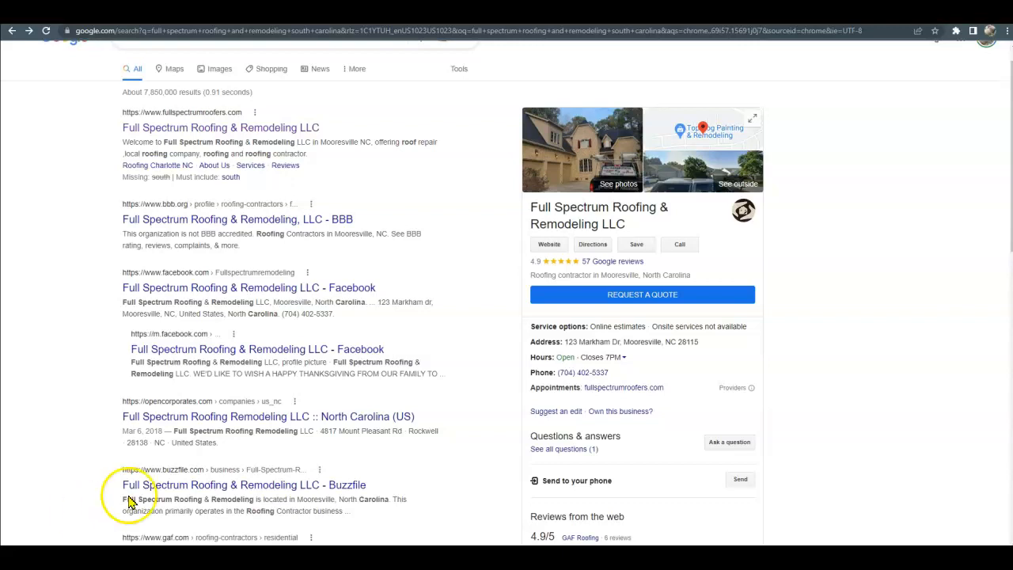
mouse_move(728, 282)
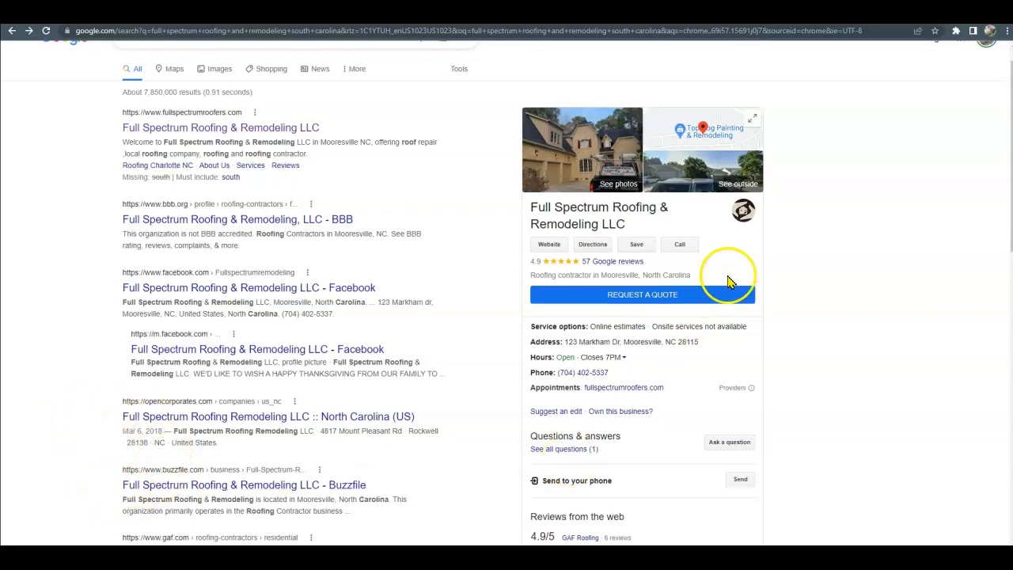
mouse_move(725, 218)
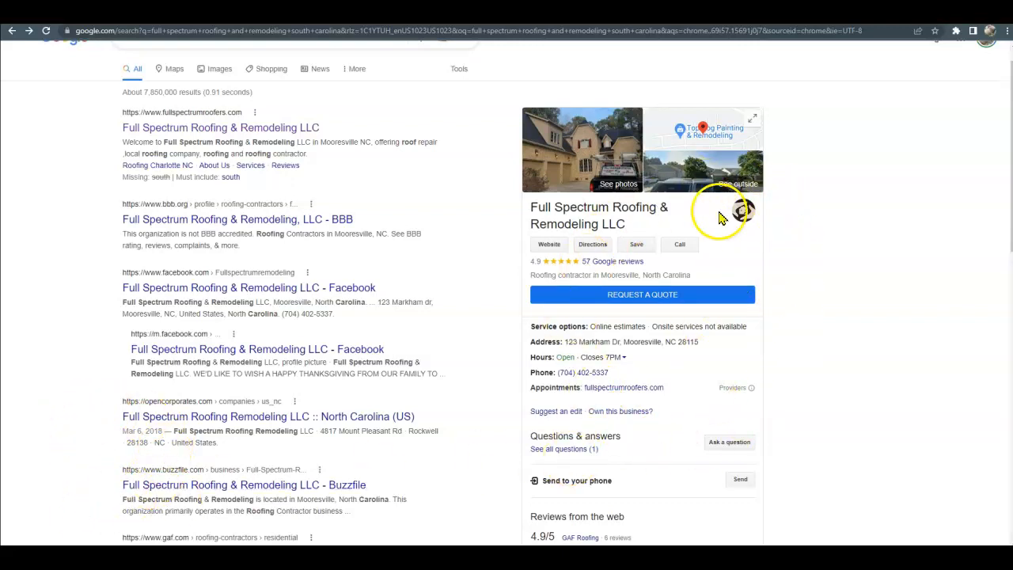
mouse_move(621, 412)
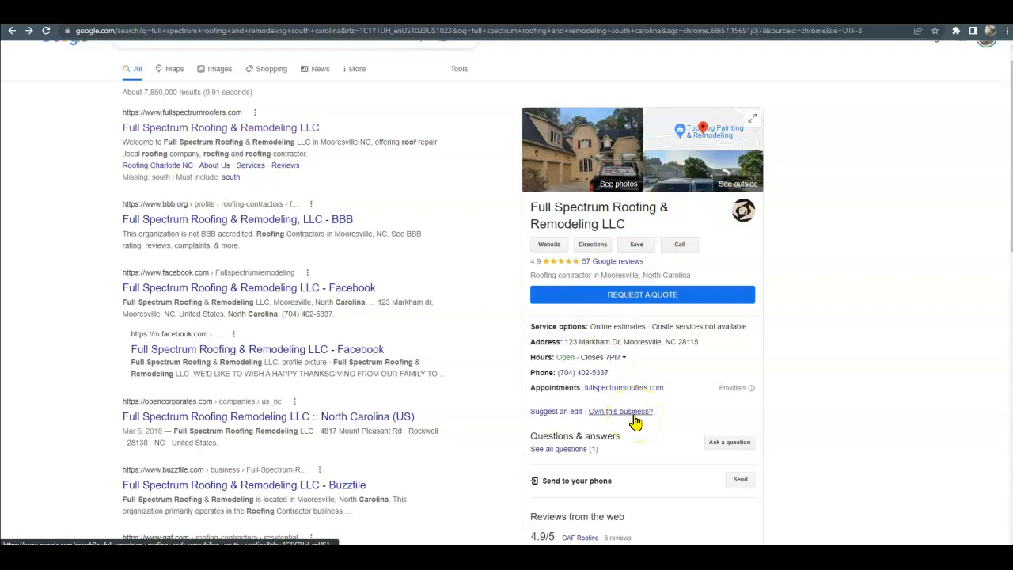
mouse_move(596, 152)
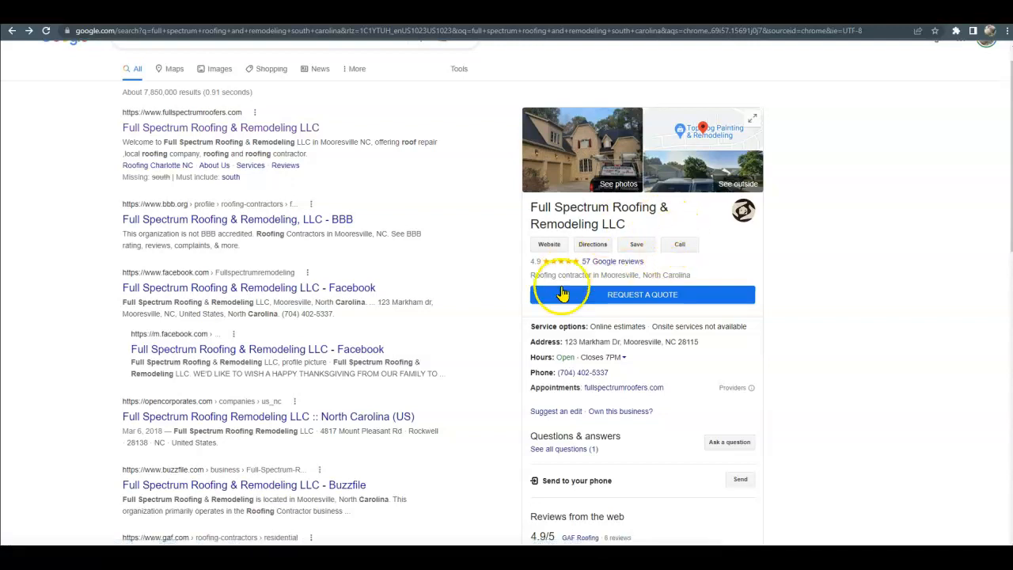
mouse_move(625, 427)
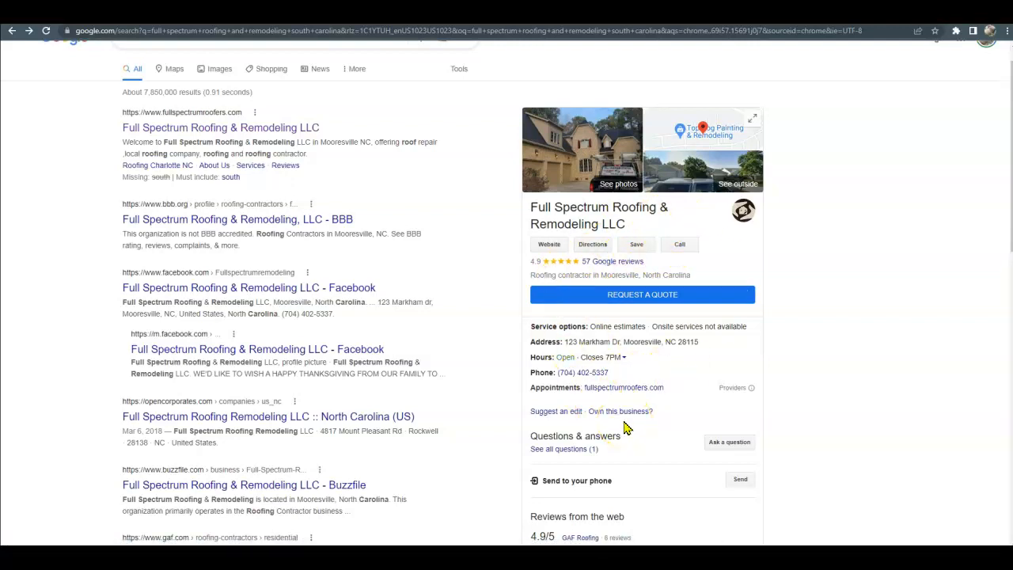
scroll(down, 3)
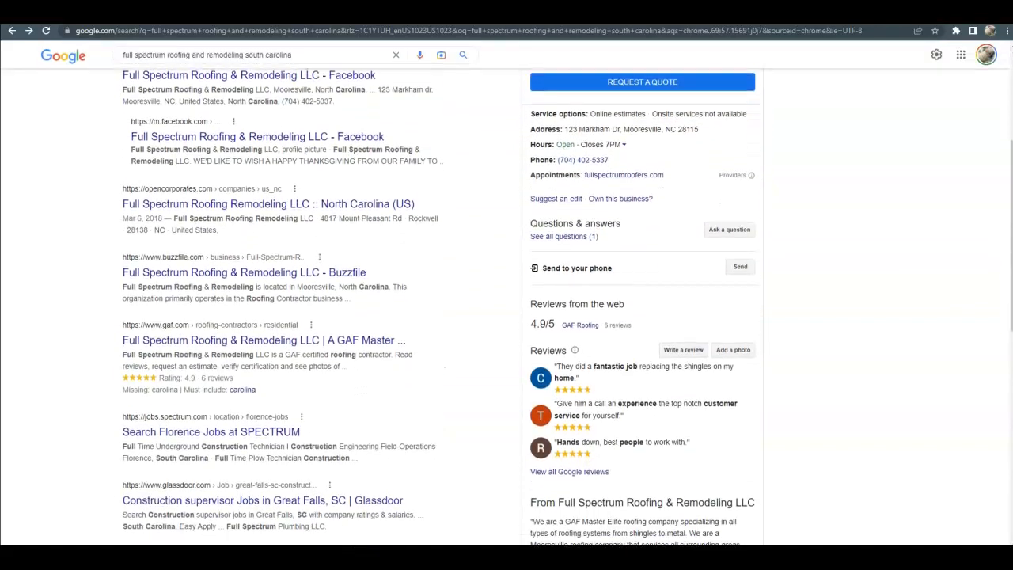
scroll(down, 3)
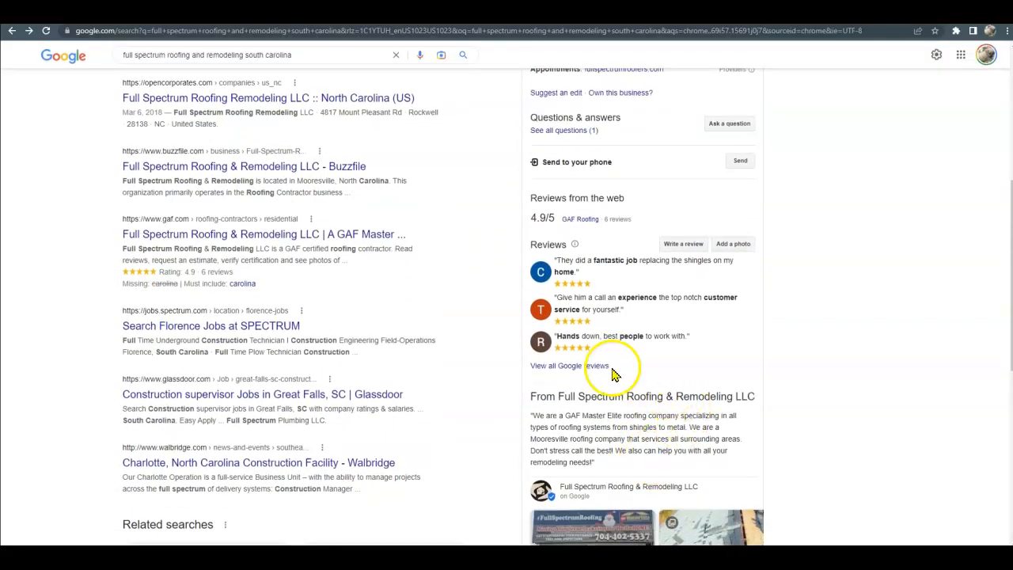
mouse_move(687, 375)
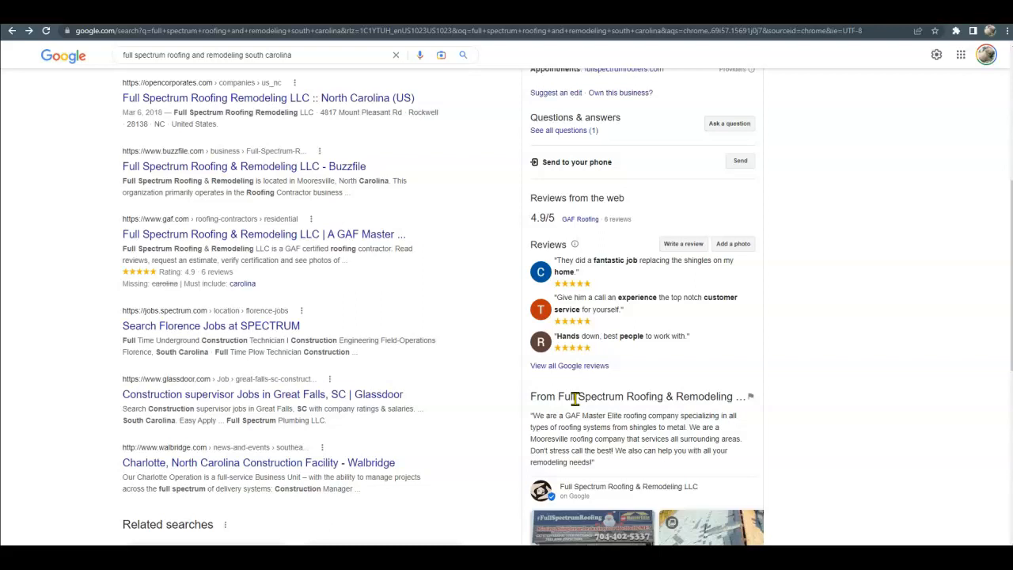
scroll(up, 3)
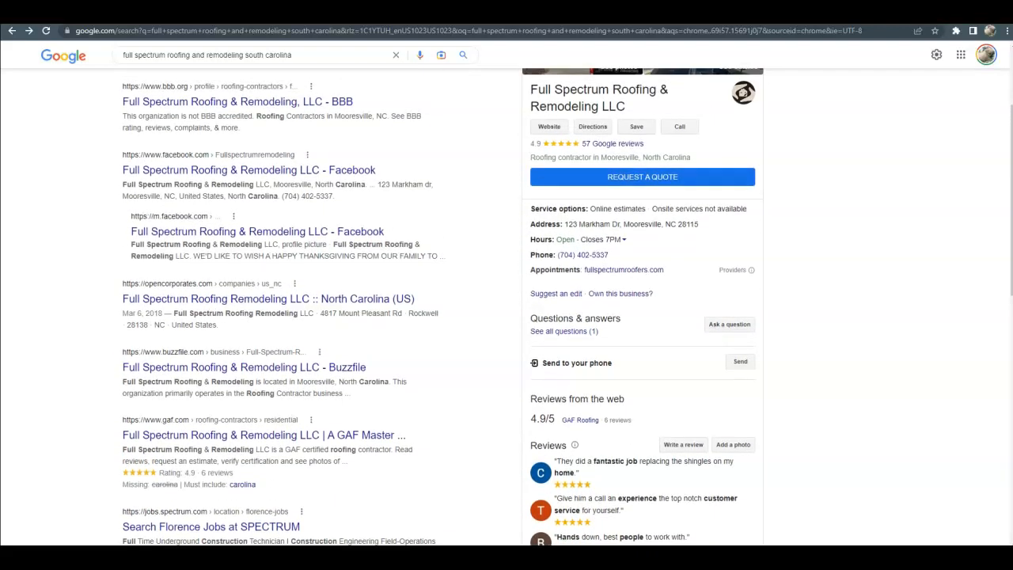
scroll(up, 3)
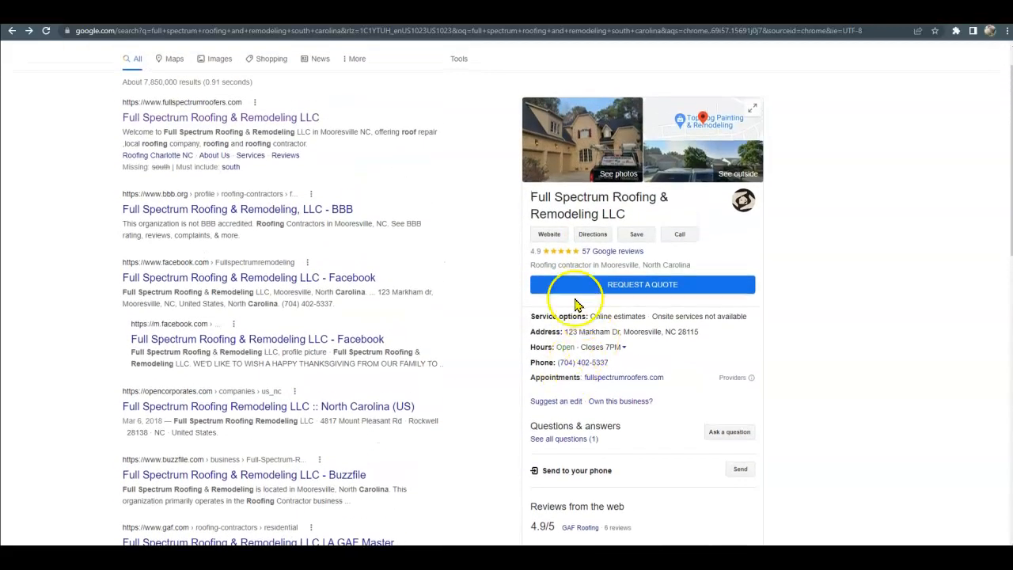
click(220, 117)
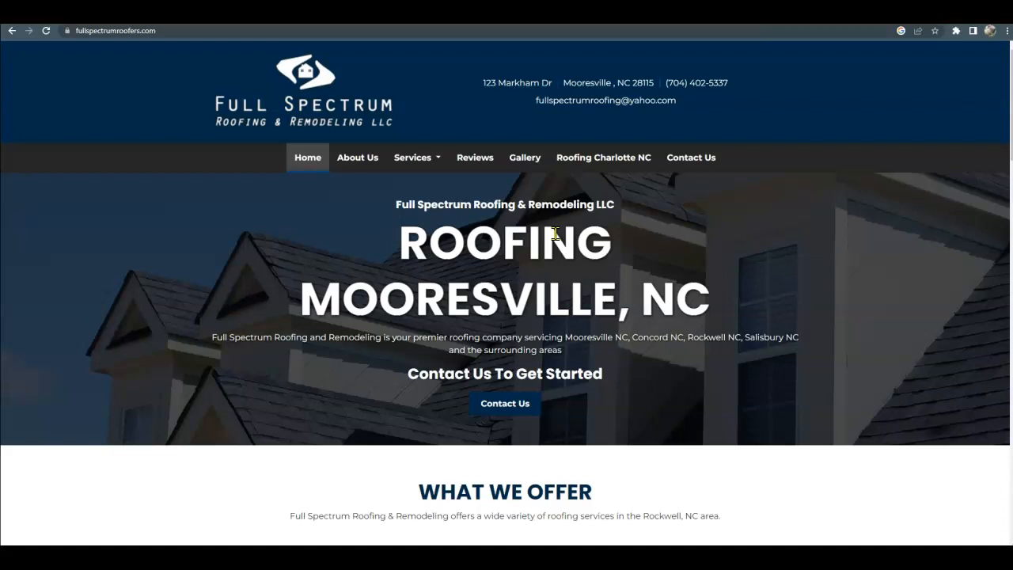
Step: Browse the homepage, offers, About Us and contact form sections of the site
scroll(down, 3)
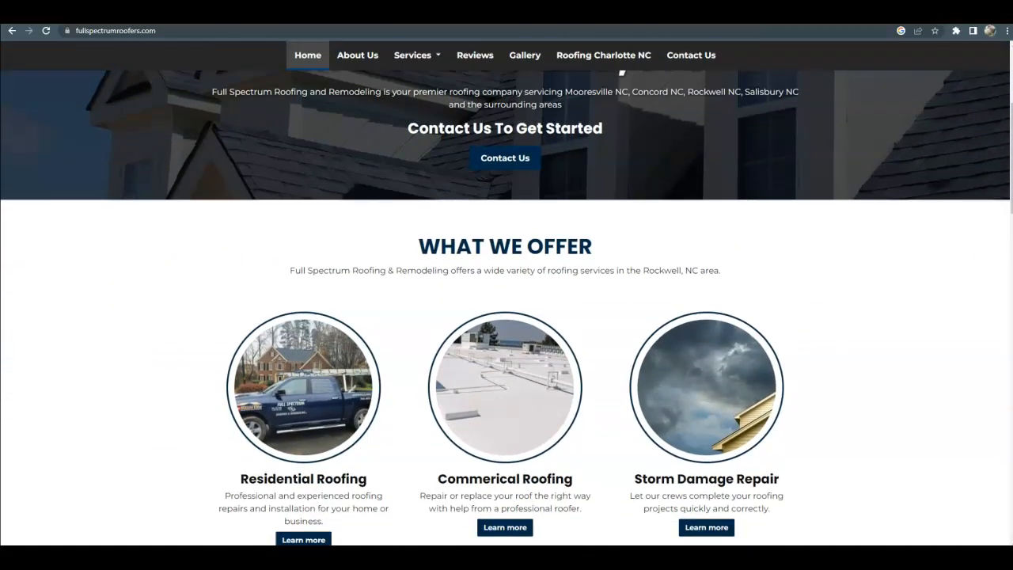
scroll(down, 3)
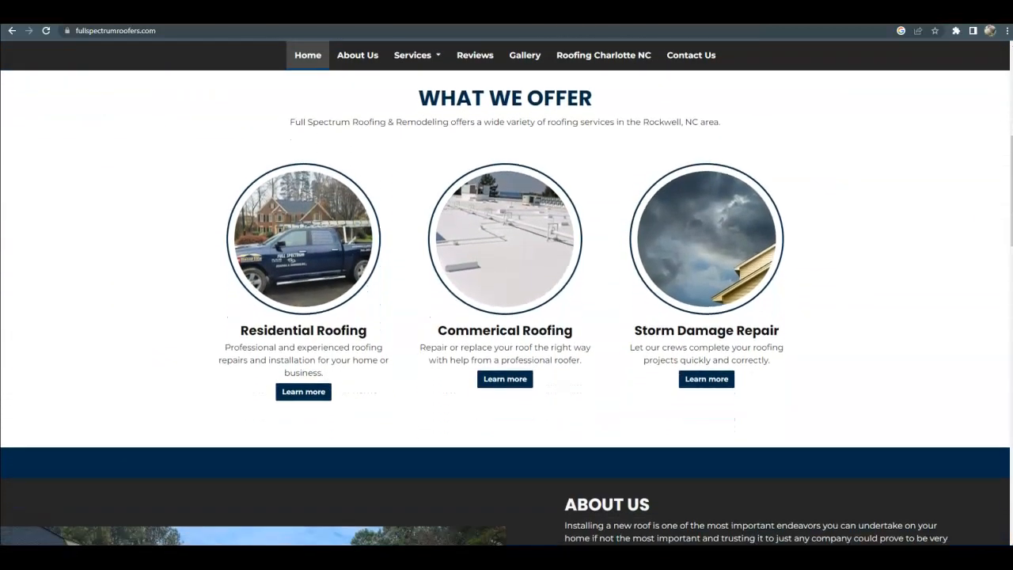
scroll(down, 3)
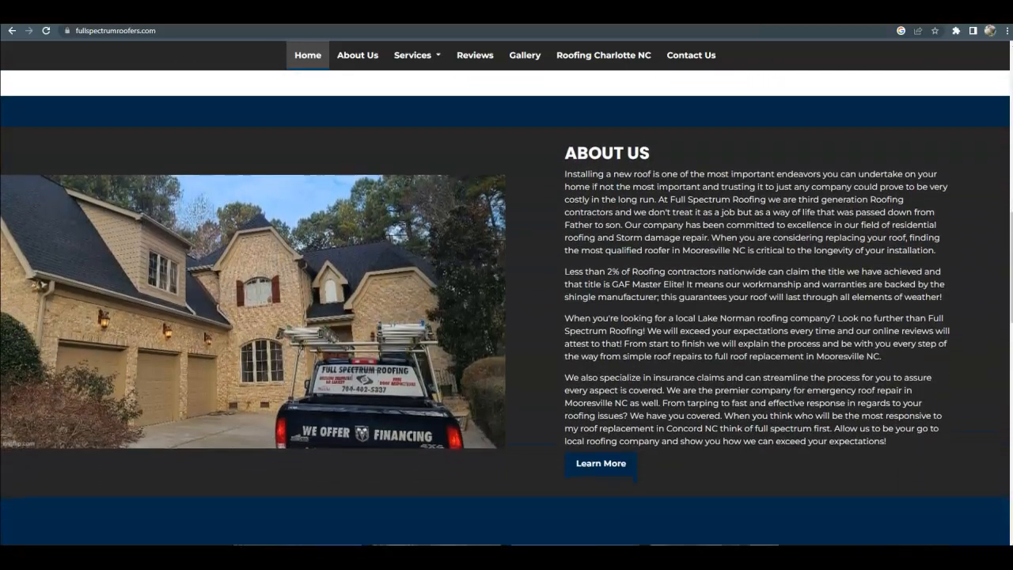
scroll(down, 3)
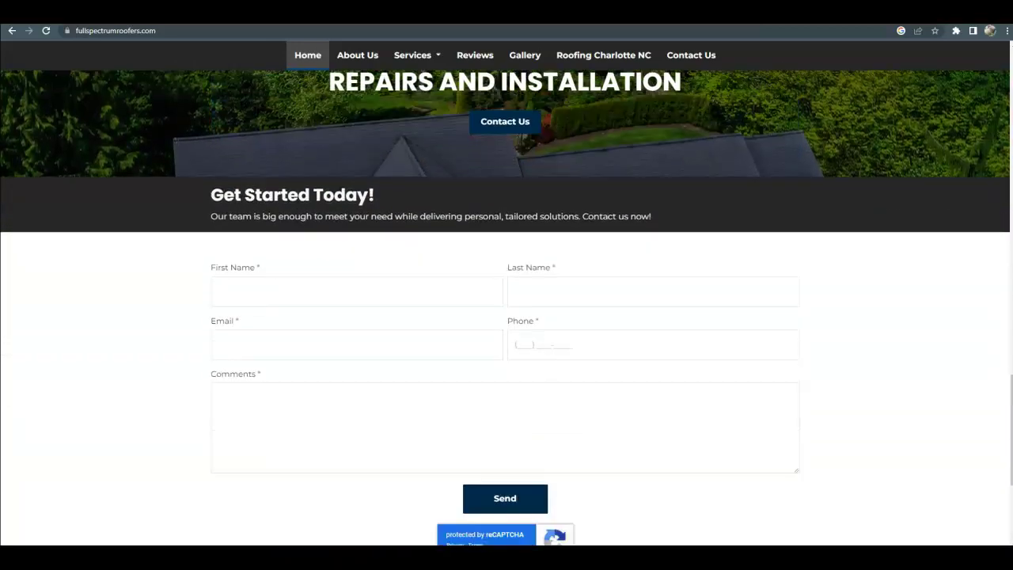
scroll(down, 3)
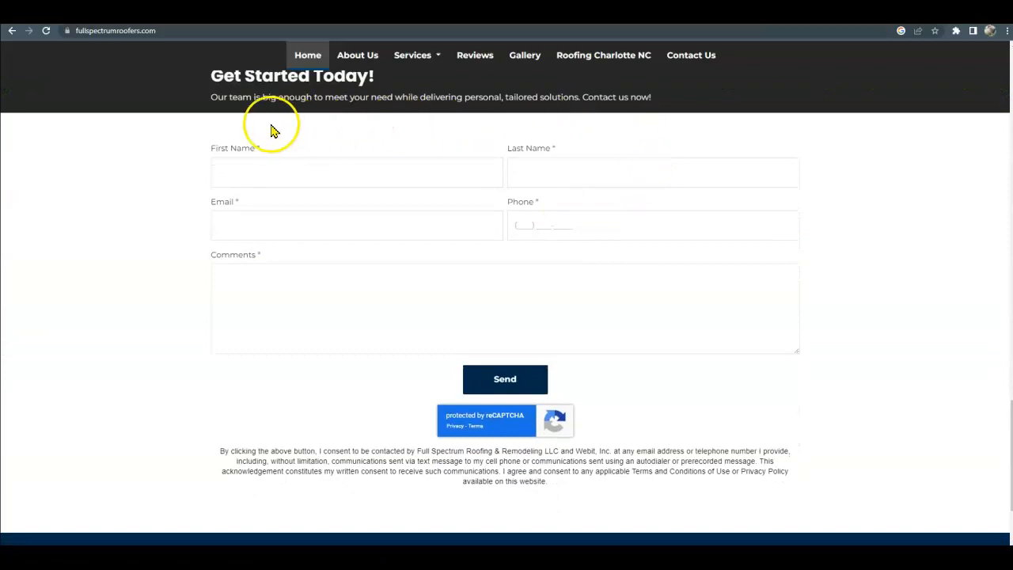
mouse_move(352, 161)
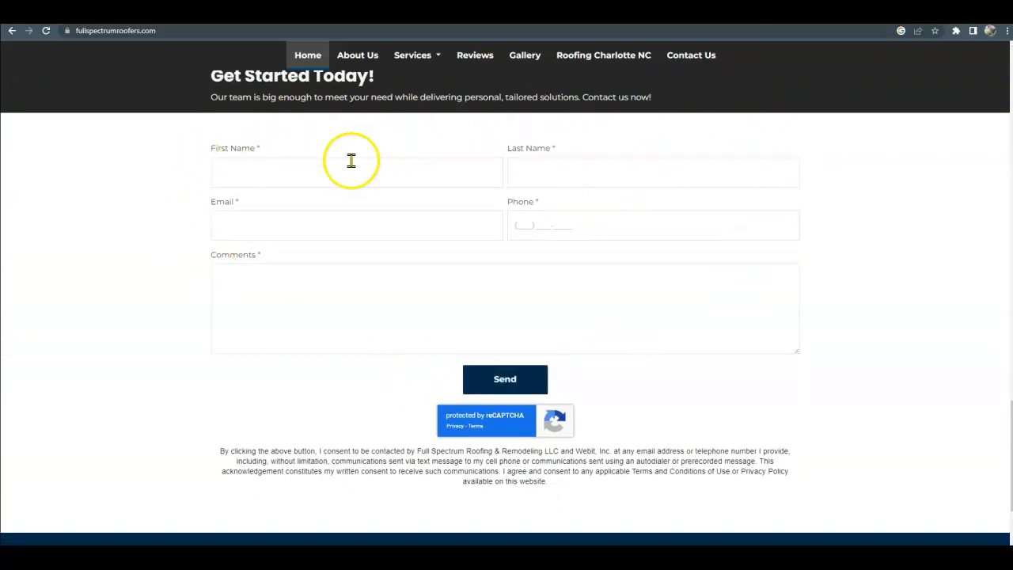
scroll(up, 3)
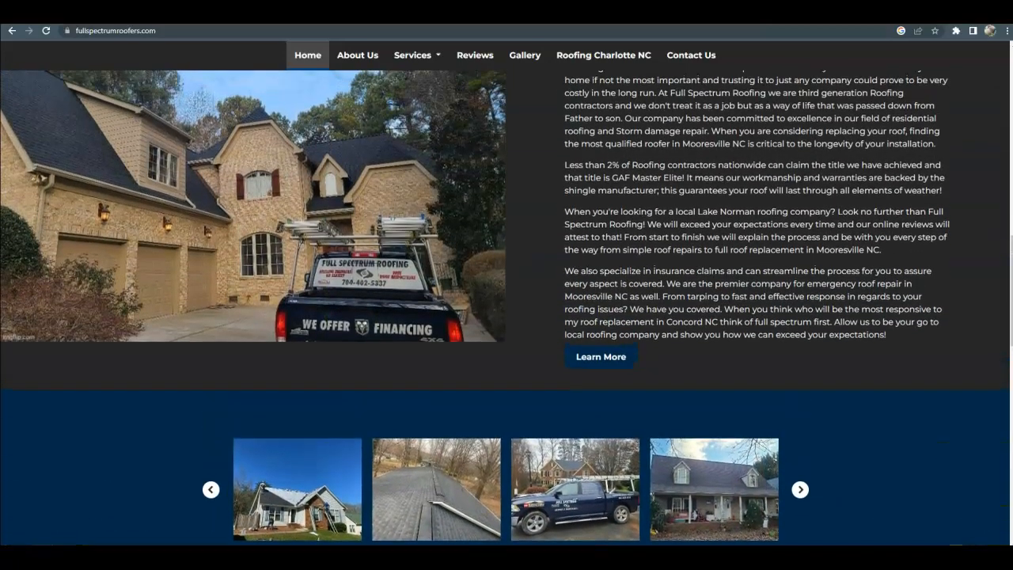
scroll(up, 3)
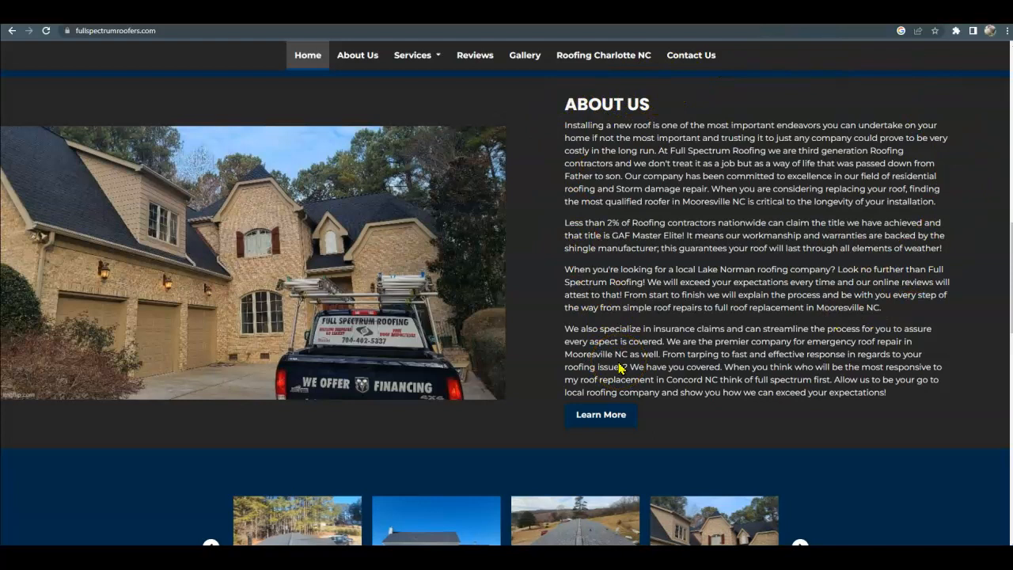
click(800, 545)
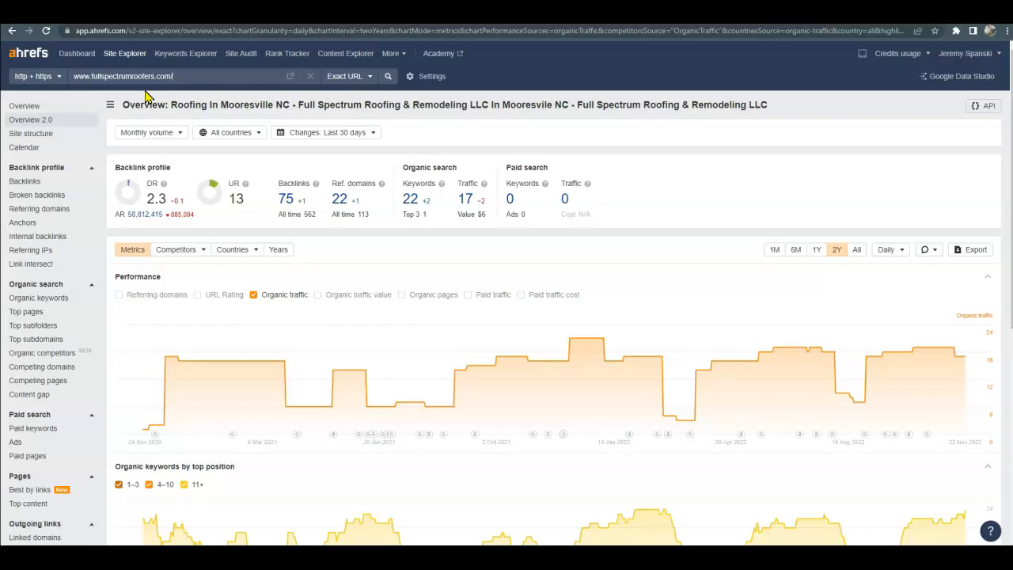
mouse_move(107, 163)
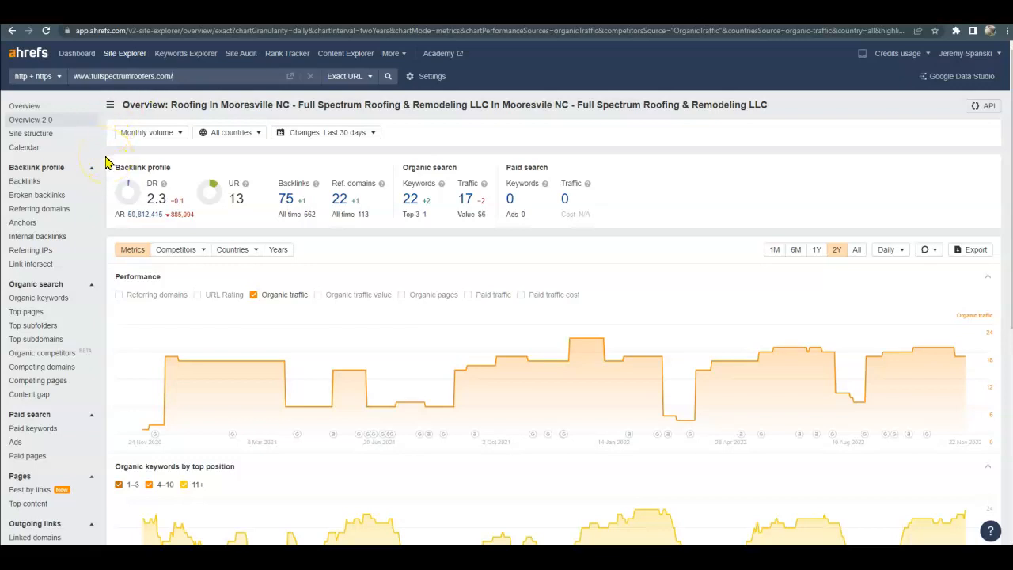
mouse_move(175, 245)
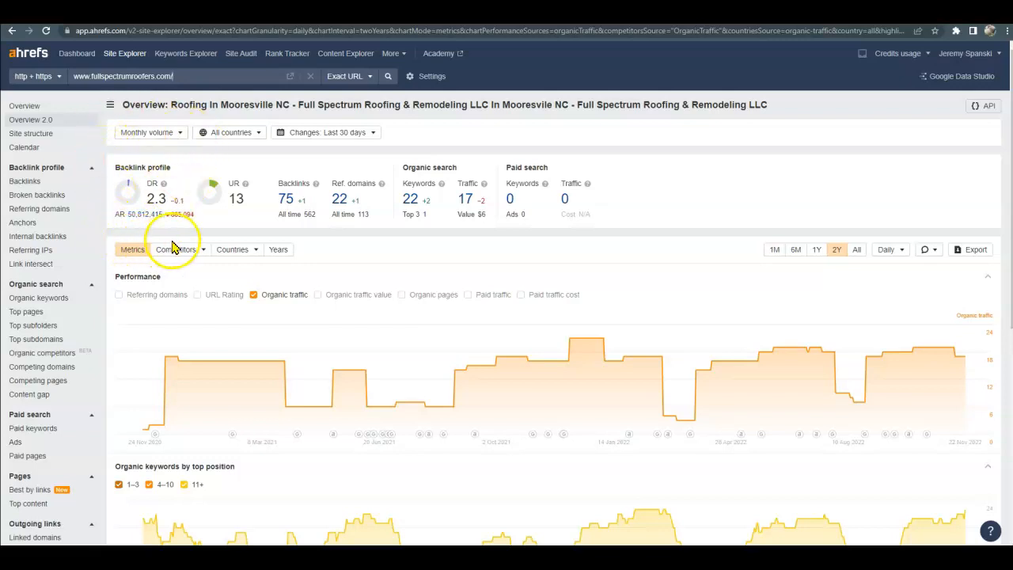
mouse_move(133, 250)
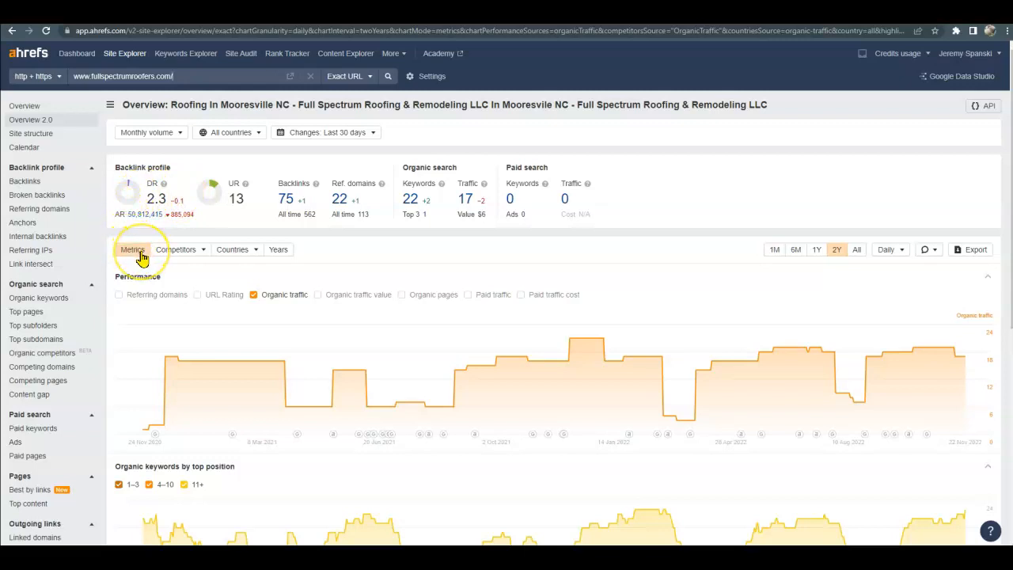
mouse_move(133, 251)
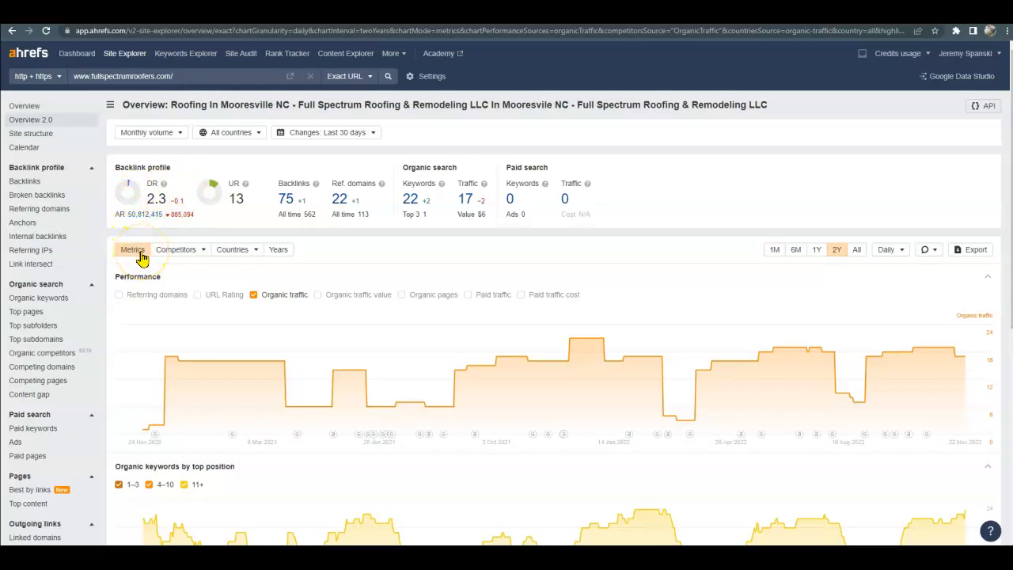
mouse_move(282, 212)
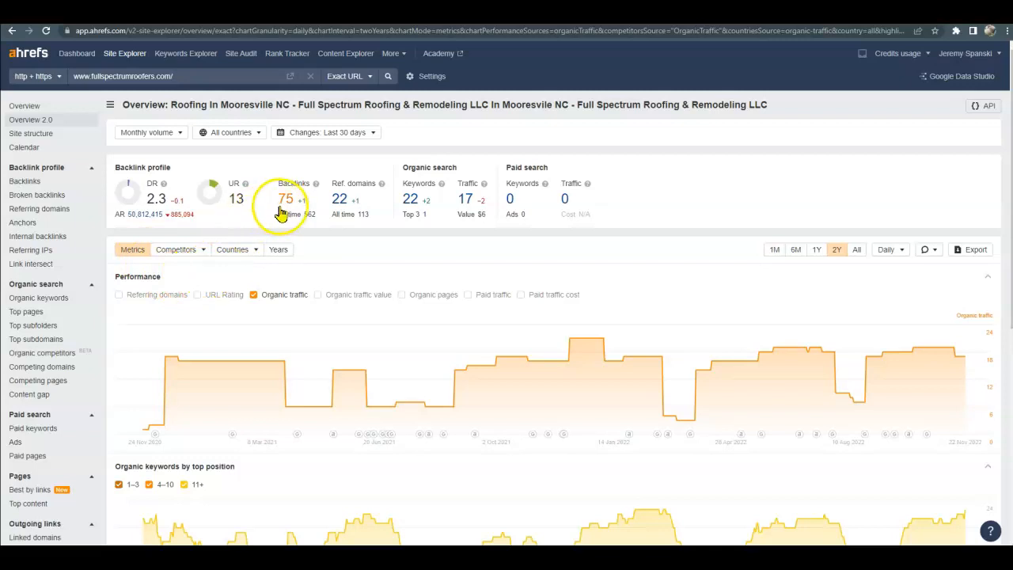
mouse_move(284, 212)
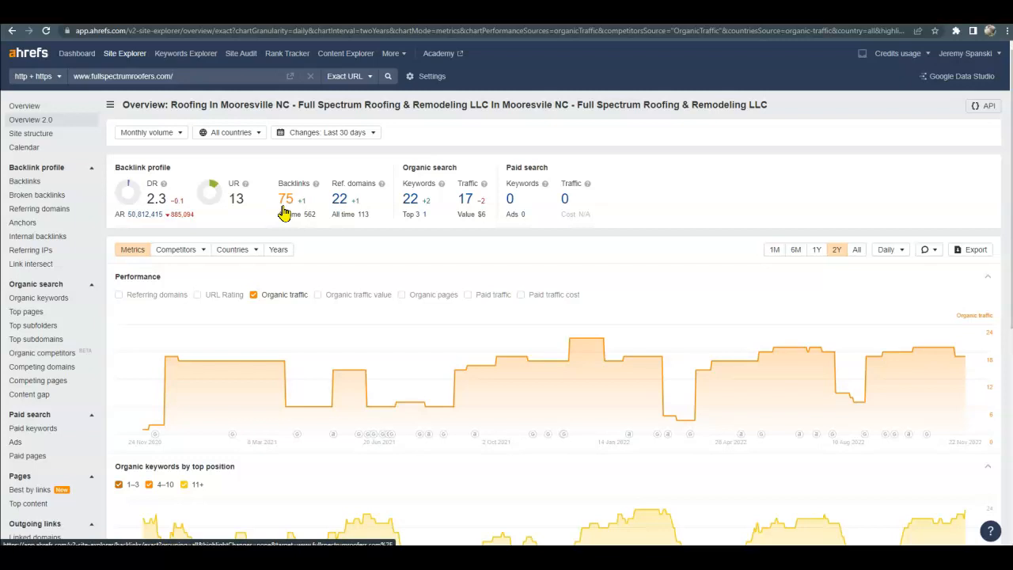
mouse_move(338, 200)
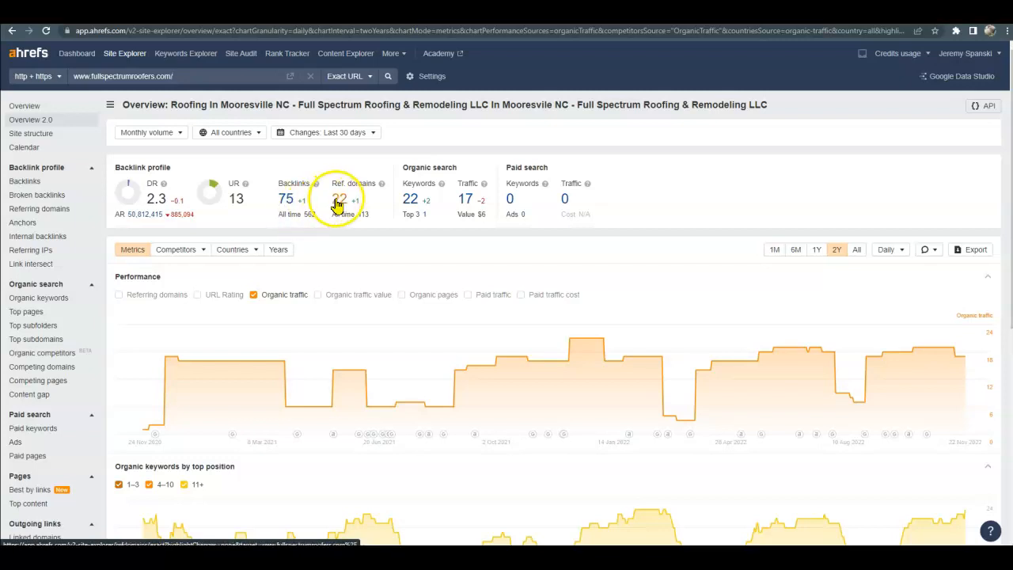
mouse_move(345, 215)
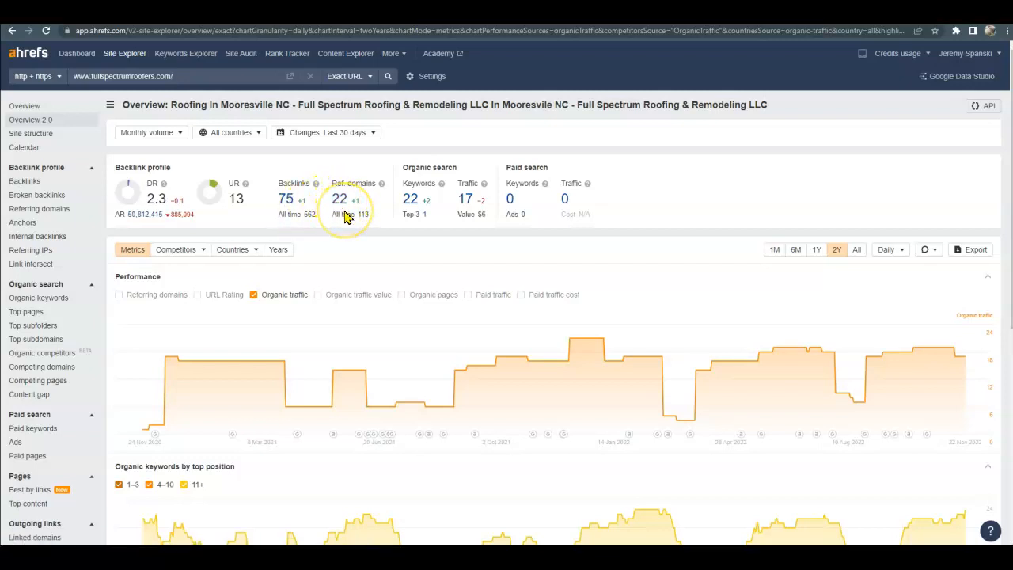
mouse_move(345, 215)
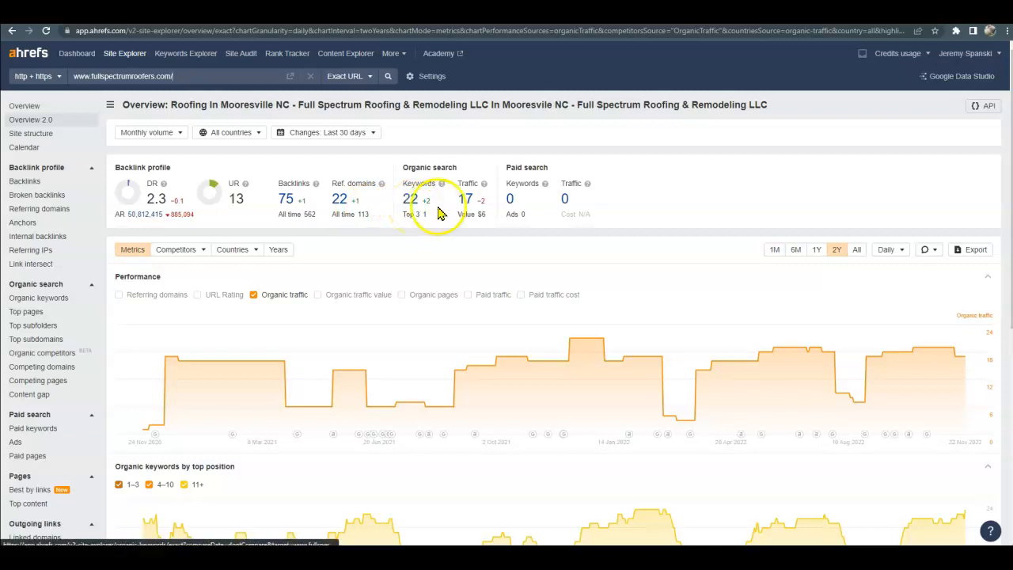
mouse_move(485, 247)
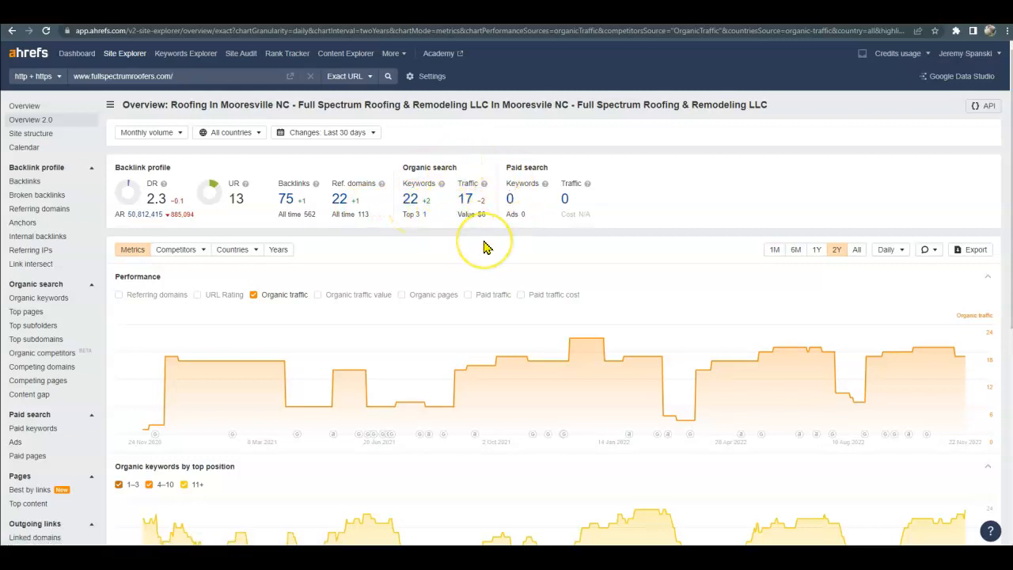
mouse_move(484, 245)
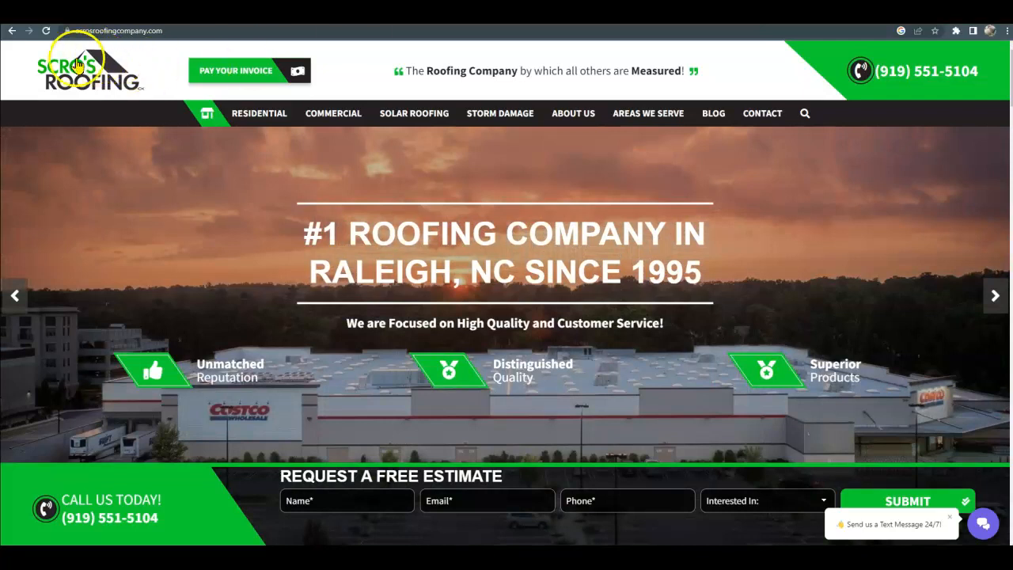
Step: Return to the previous roofing Google search results after reviewing Scro's Roofing site
click(13, 32)
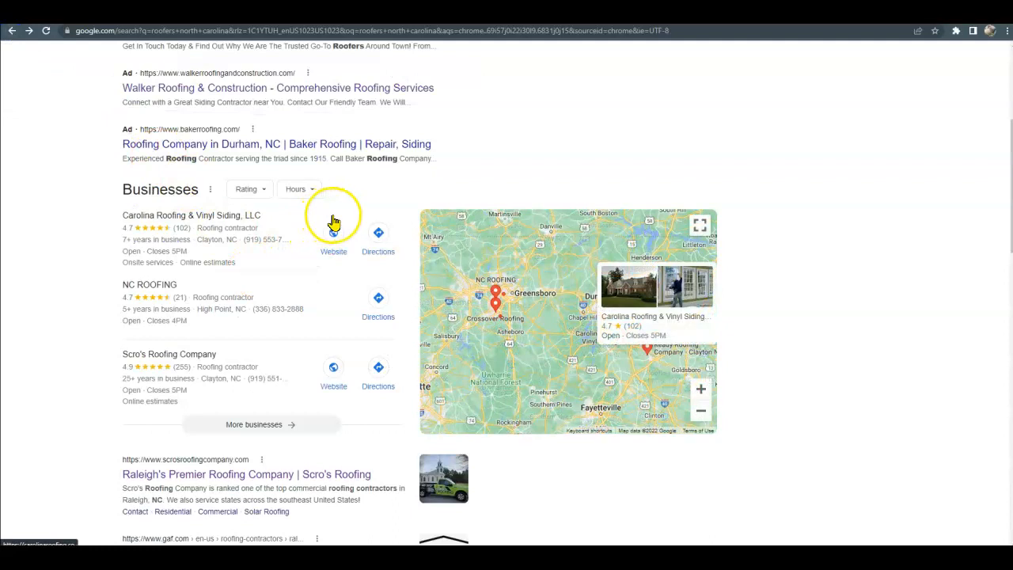
mouse_move(334, 222)
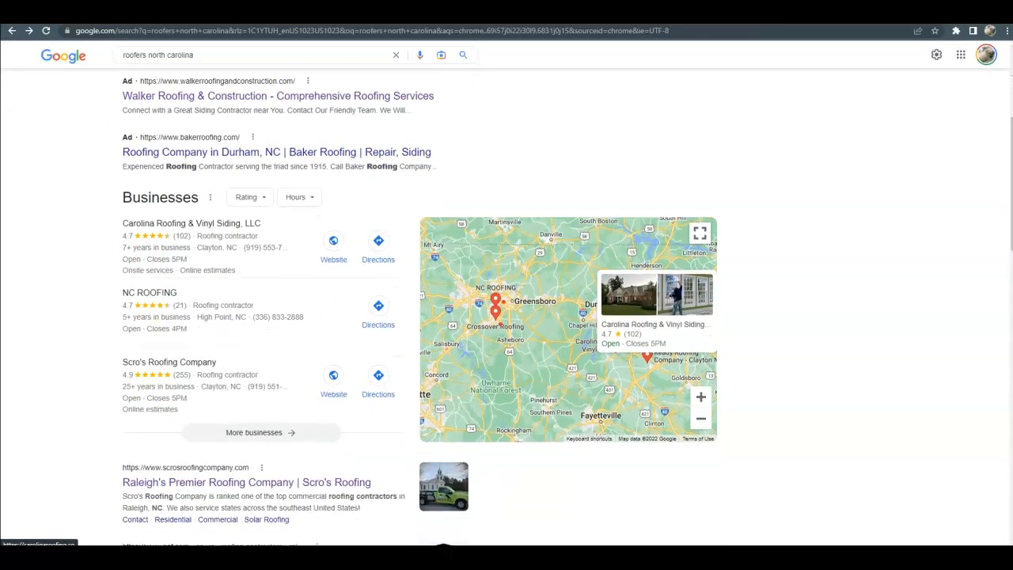
scroll(down, 3)
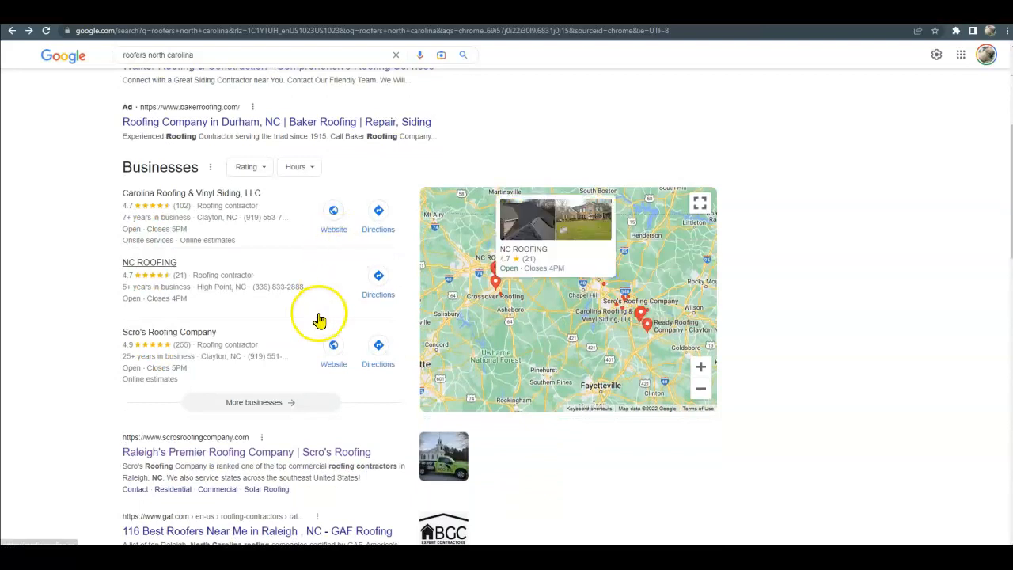
mouse_move(114, 333)
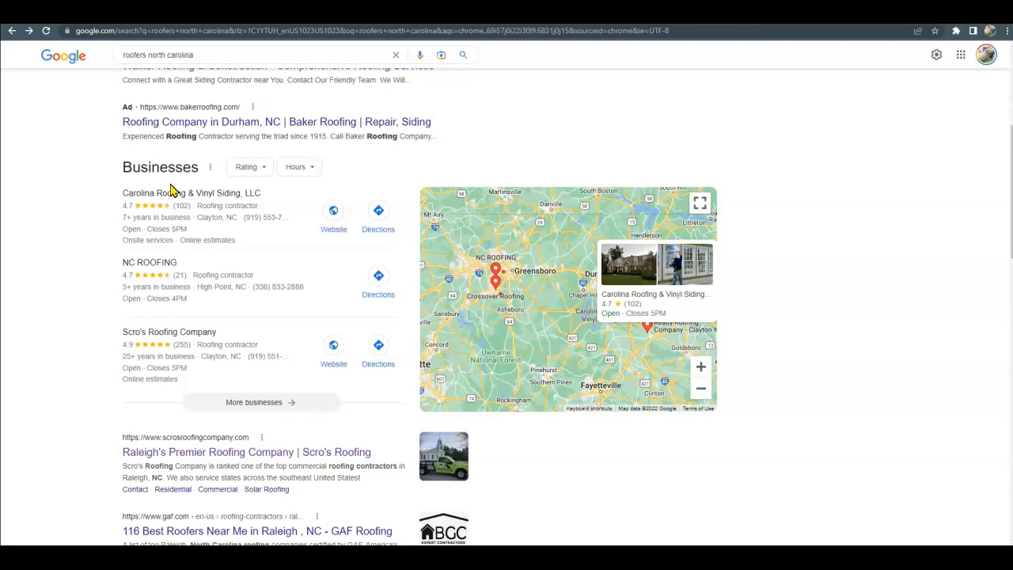
scroll(down, 3)
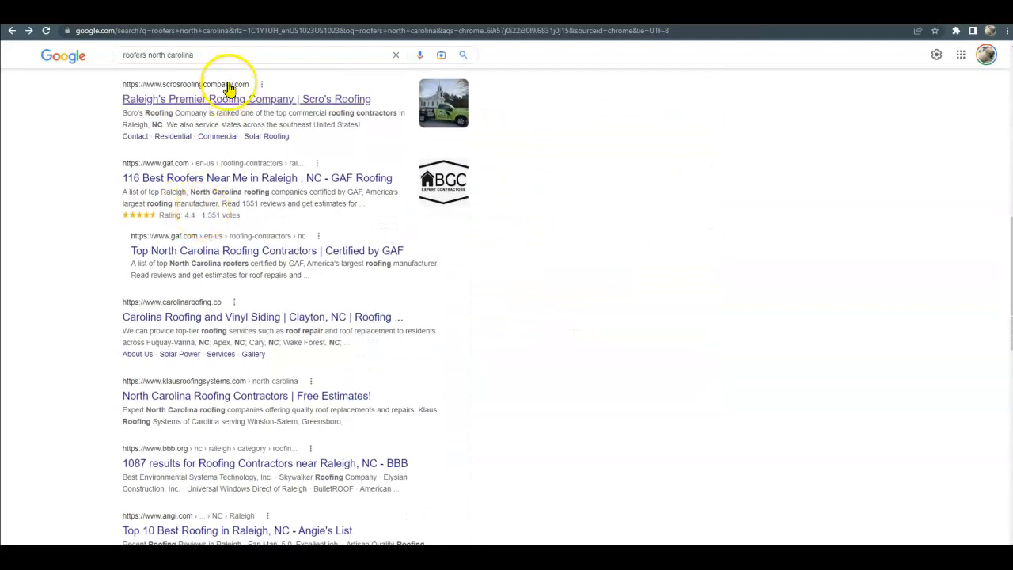
mouse_move(414, 166)
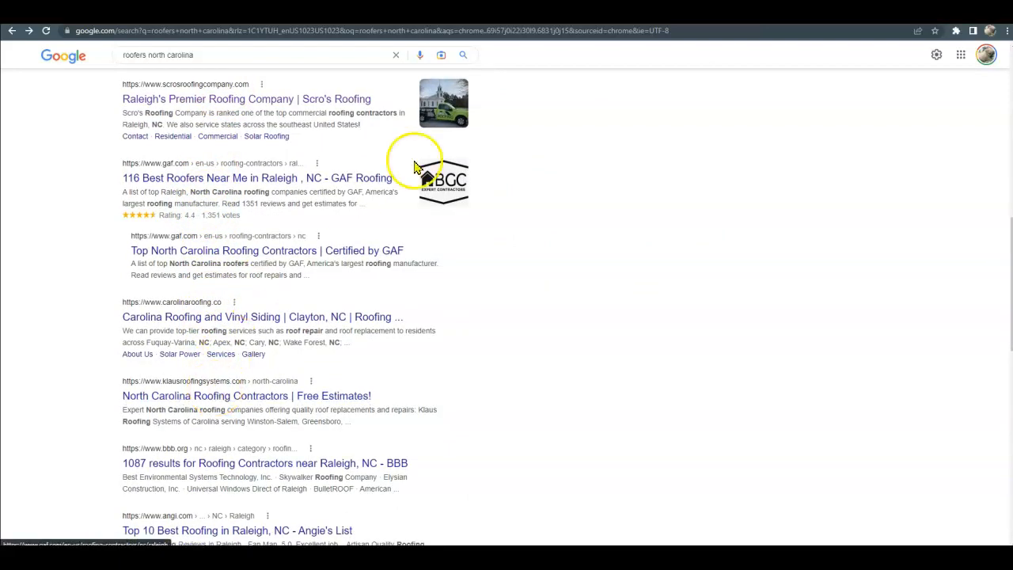
mouse_move(414, 166)
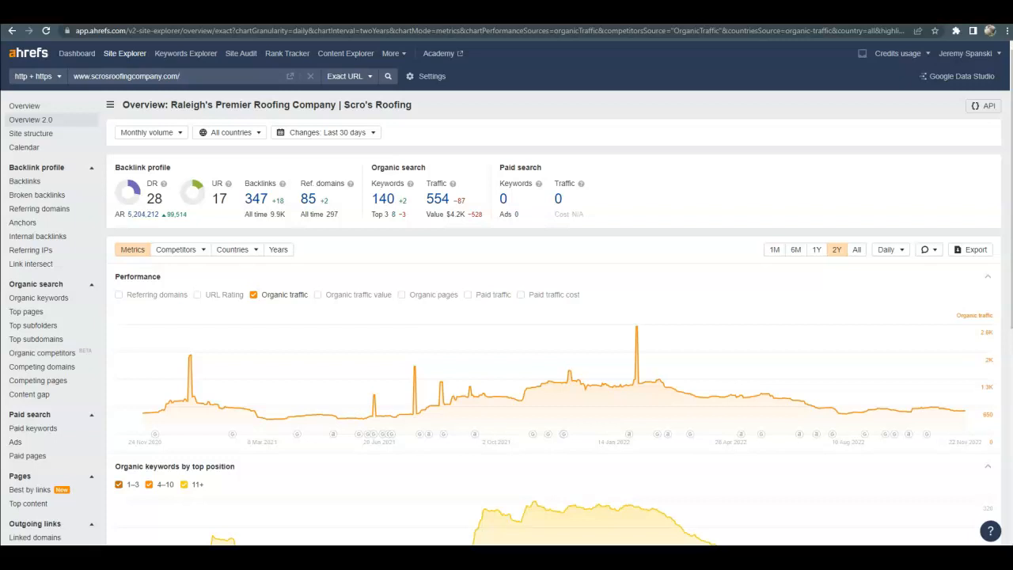
mouse_move(300, 71)
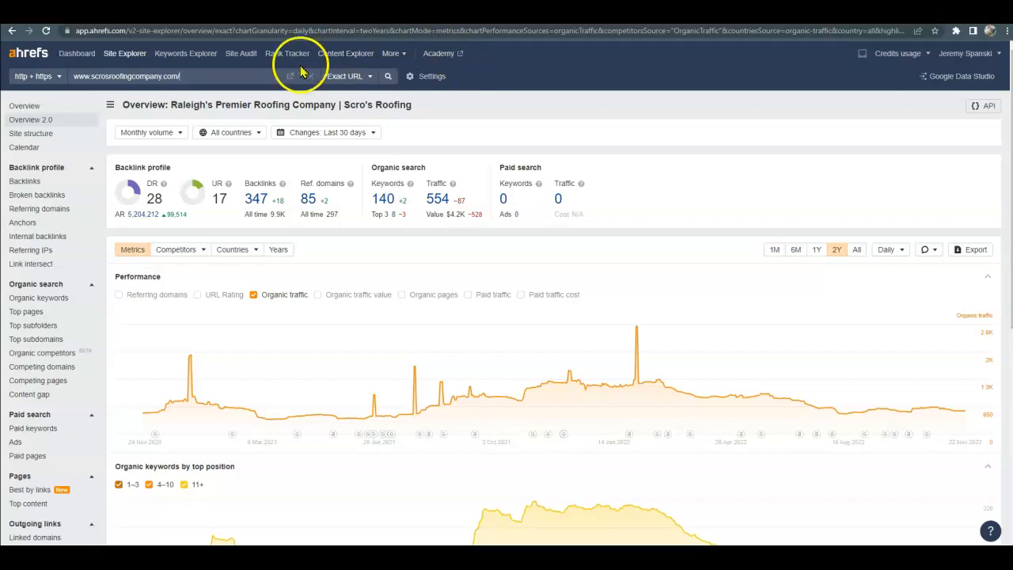
mouse_move(150, 220)
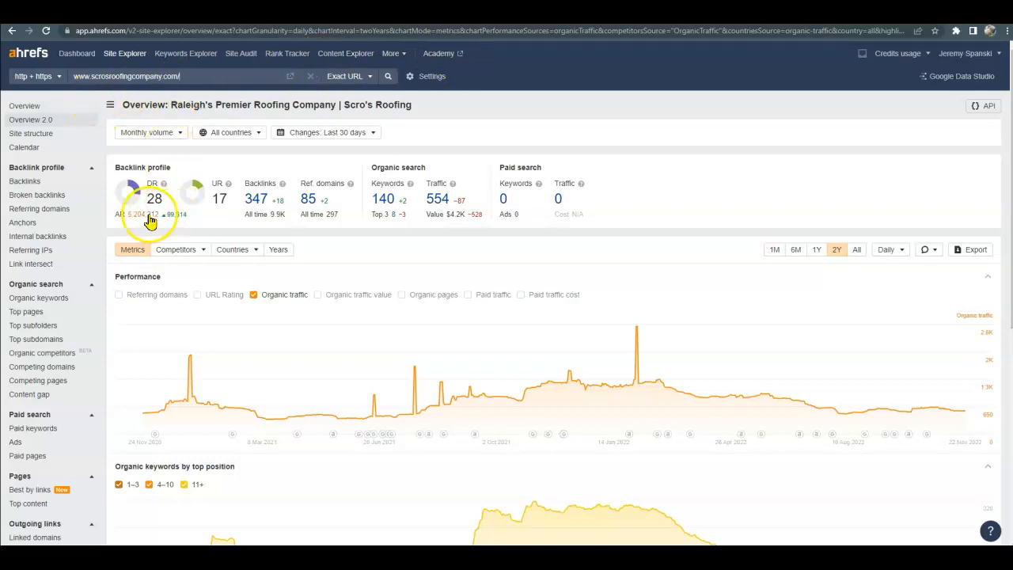
mouse_move(234, 209)
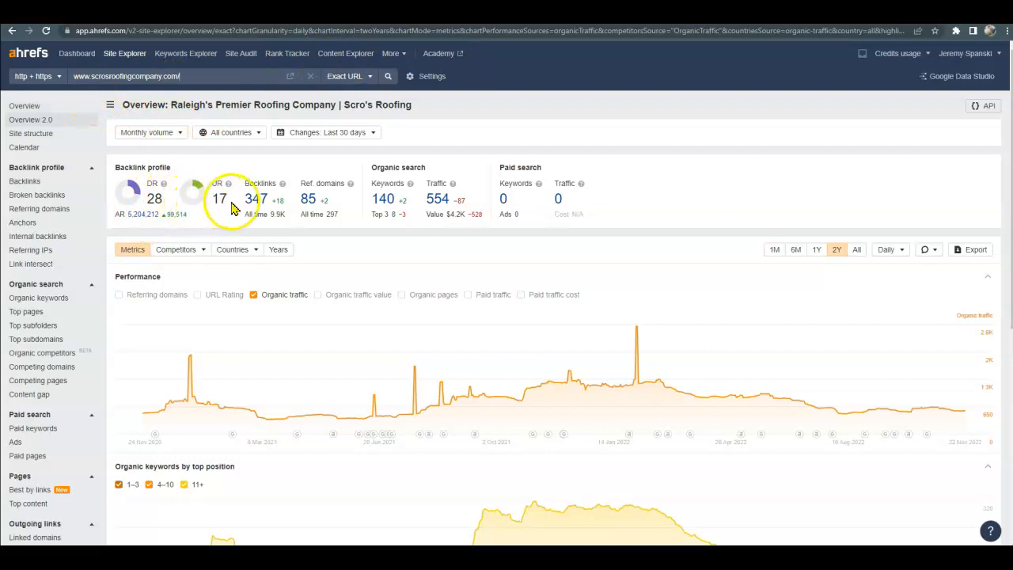
mouse_move(257, 200)
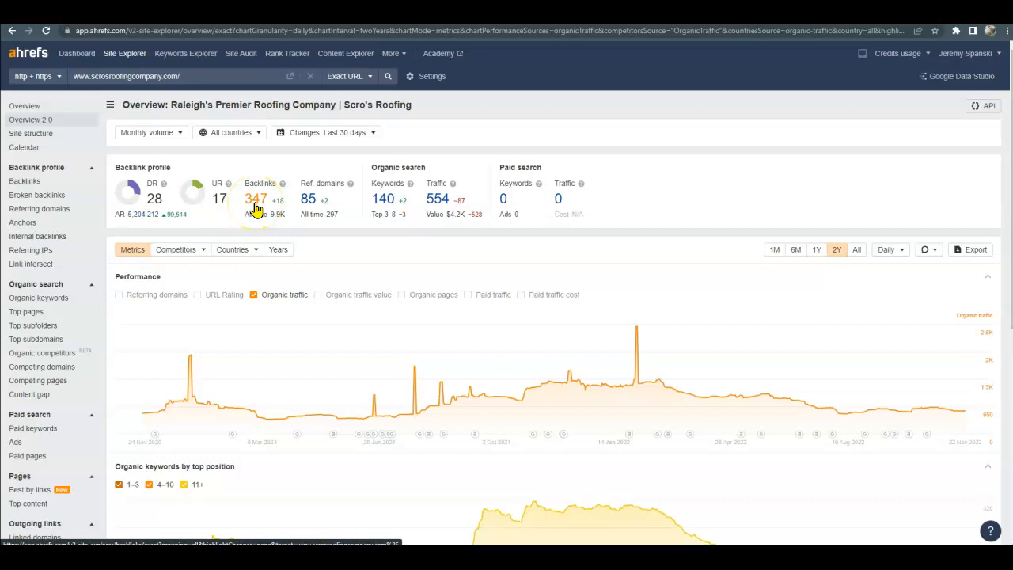
mouse_move(320, 218)
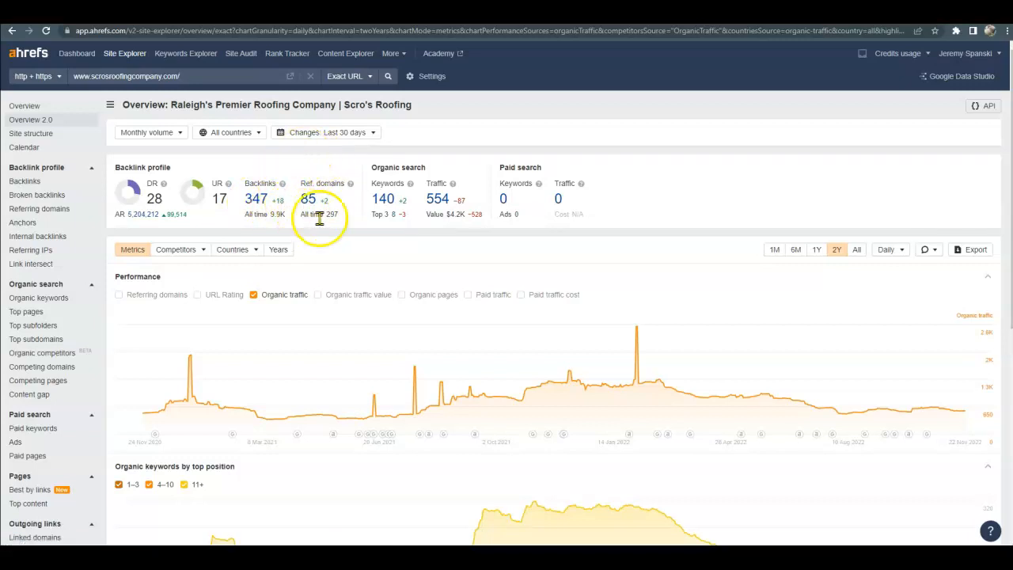
mouse_move(387, 199)
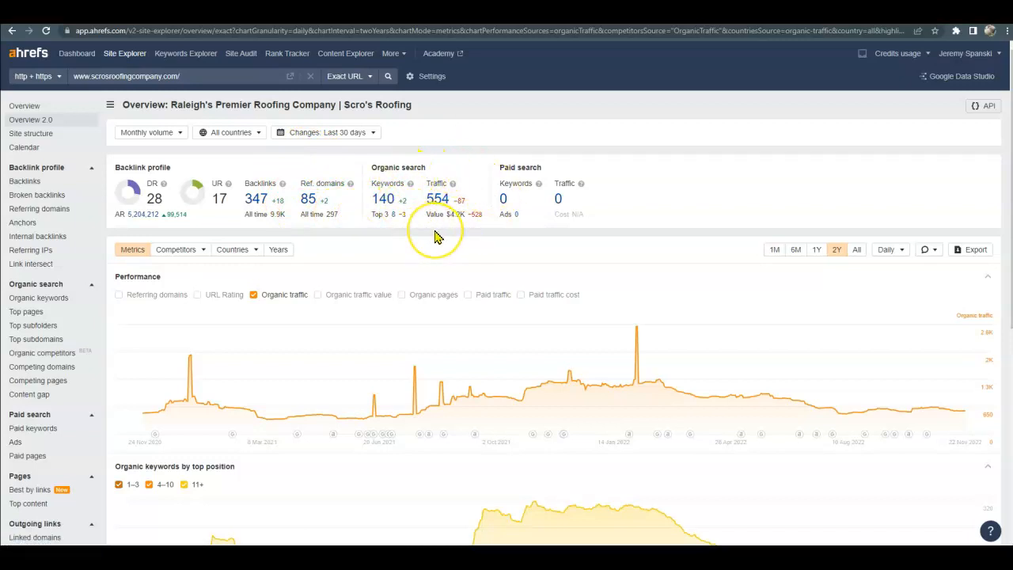
mouse_move(383, 200)
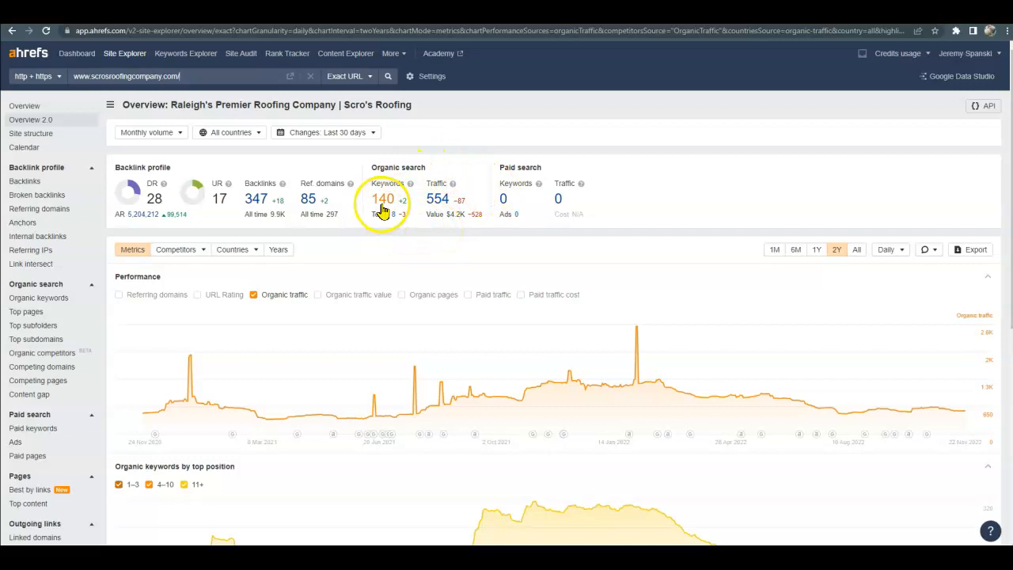
Step: Go to Scro's Roofing's full organic keywords list from its 140 Keywords count
click(383, 200)
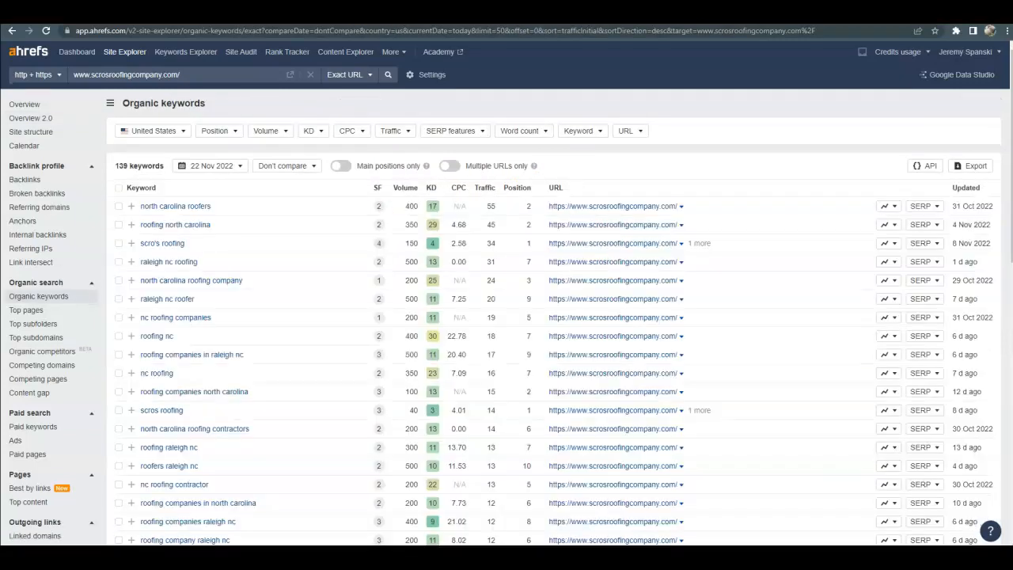
Step: Scroll the Organic keywords table to review volume, difficulty and positions for terms like "roofing nc"
scroll(down, 3)
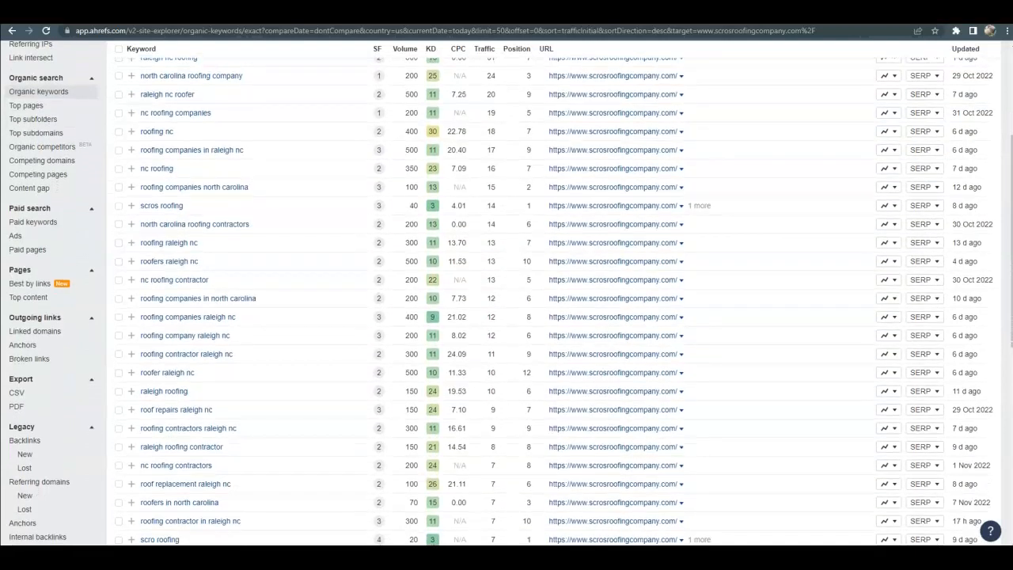
mouse_move(189, 242)
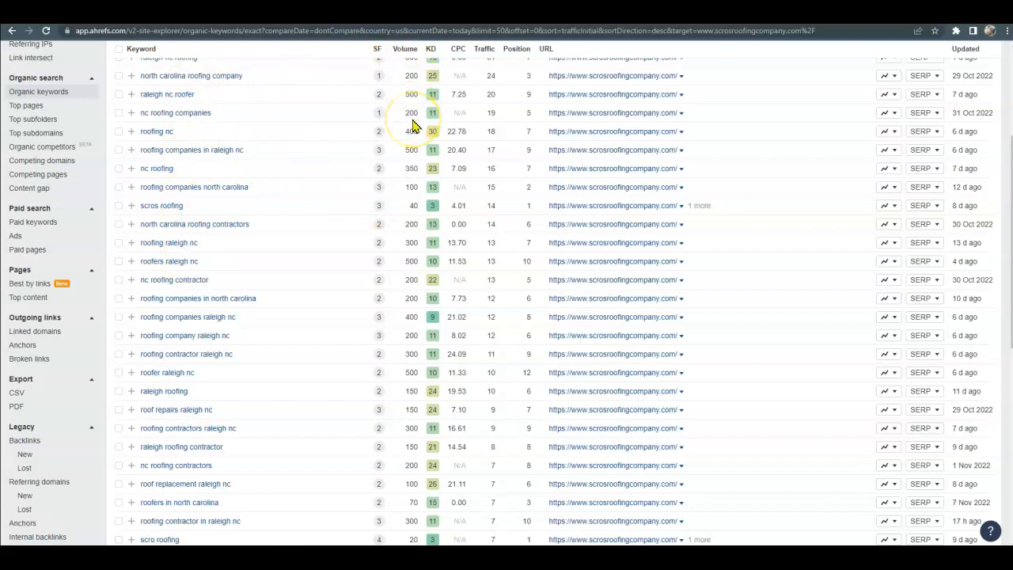
mouse_move(431, 61)
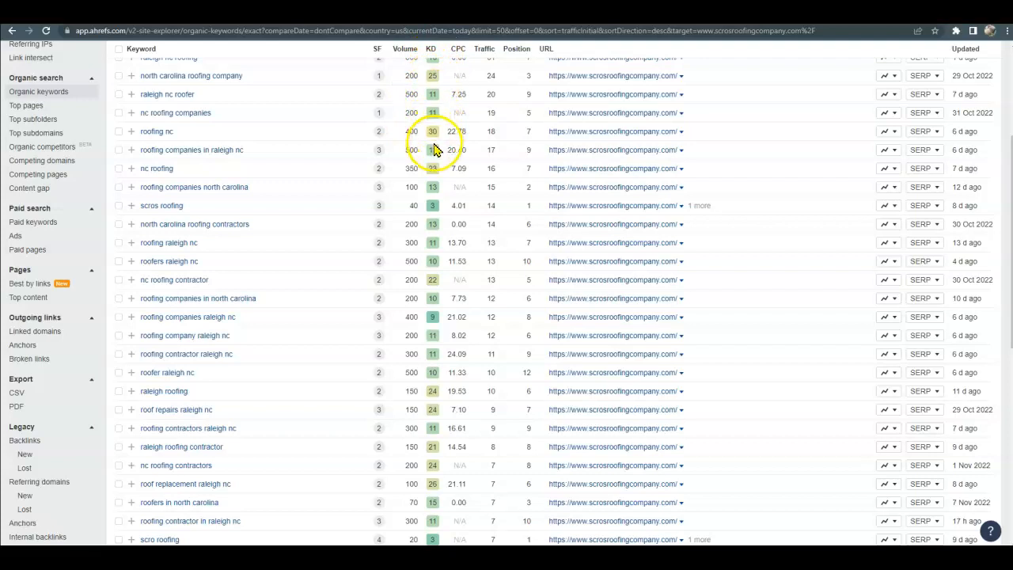
mouse_move(434, 161)
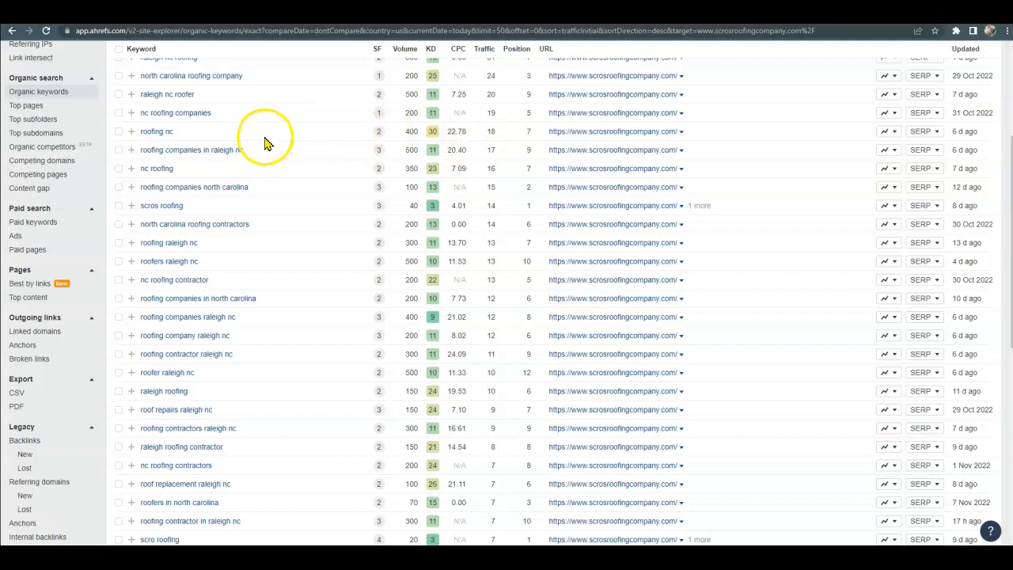
mouse_move(459, 149)
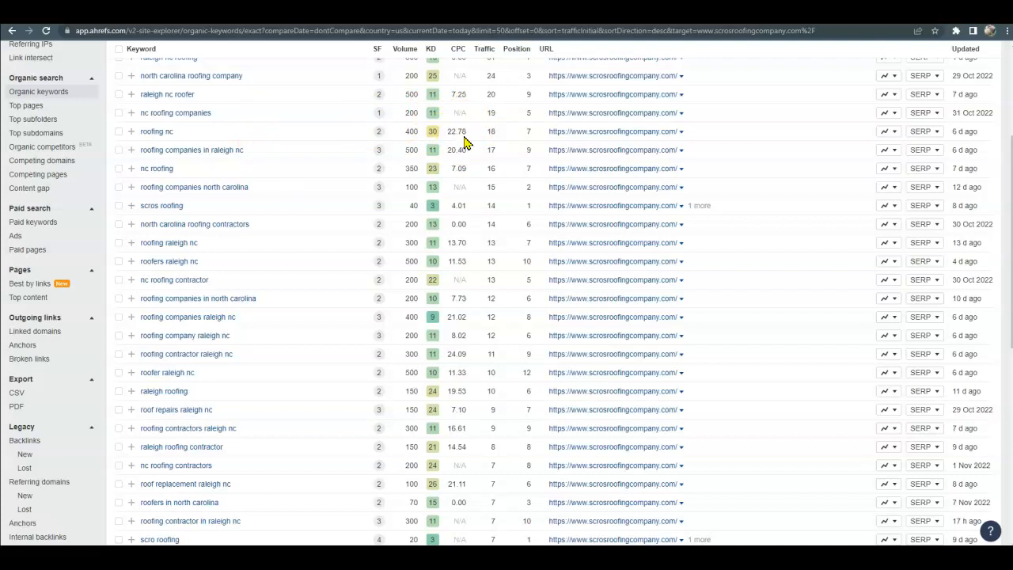
mouse_move(424, 130)
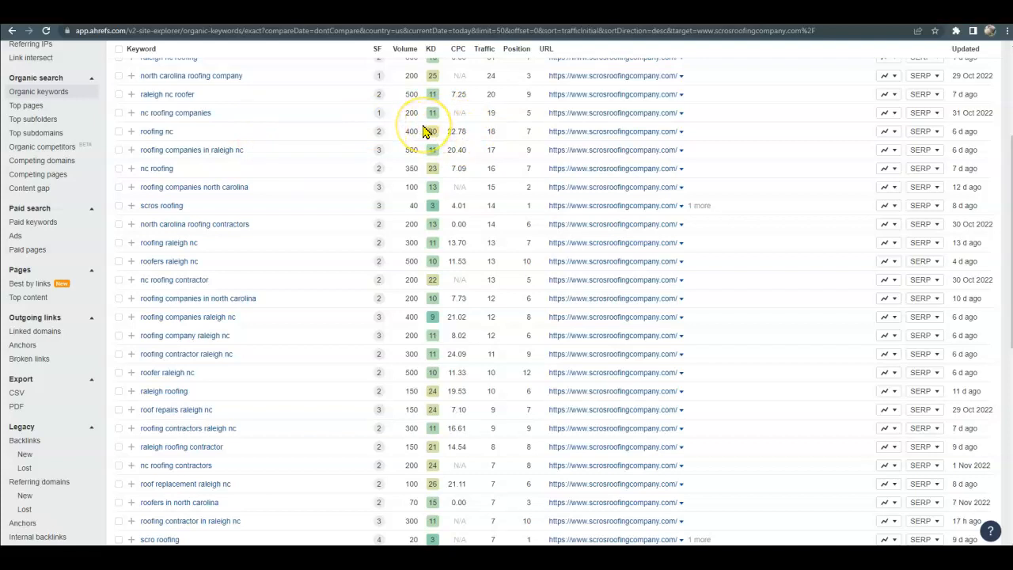
scroll(up, 3)
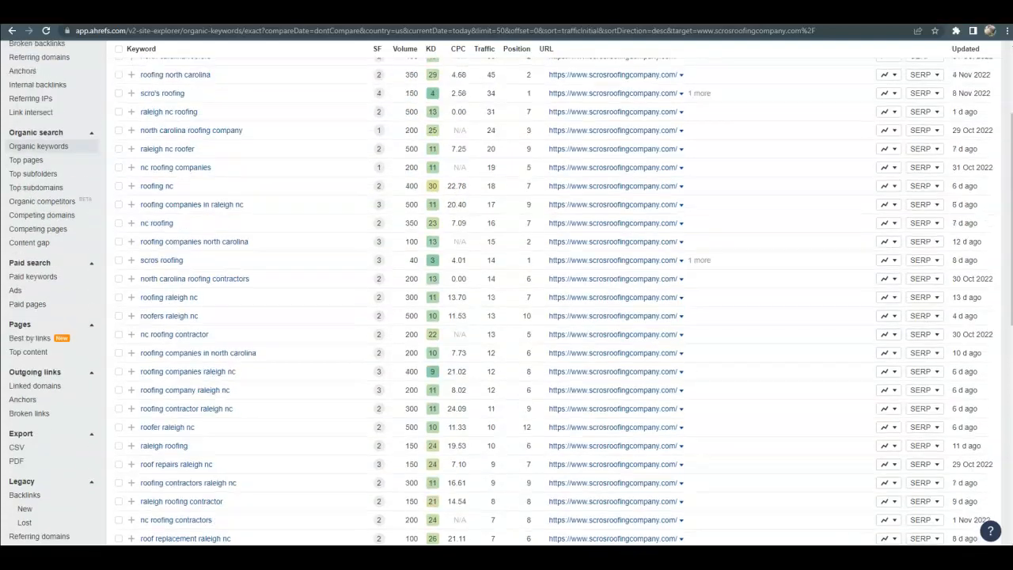
Step: Return to the top of the keyword table, then move to a blank new browser tab
scroll(up, 3)
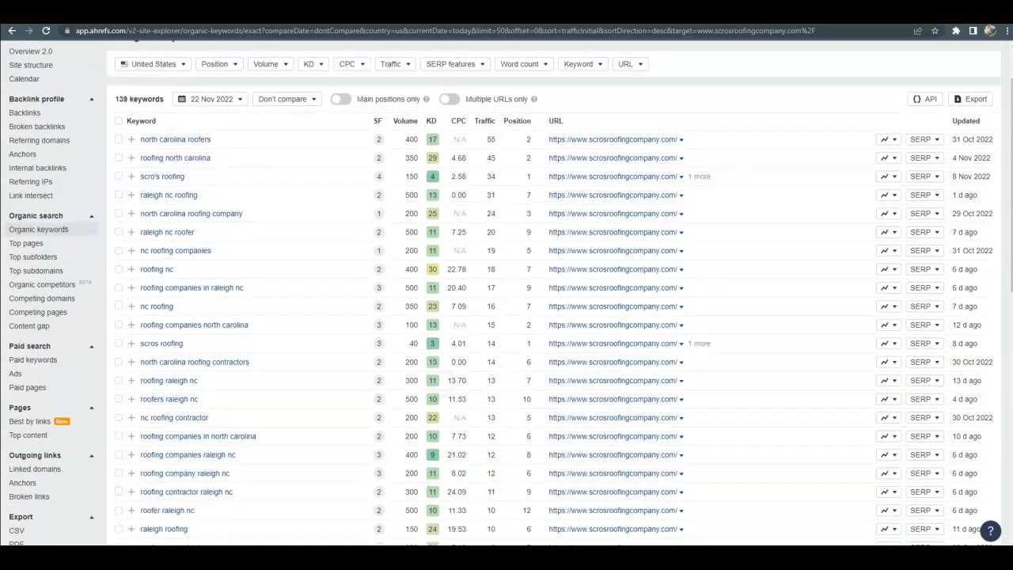
mouse_move(410, 193)
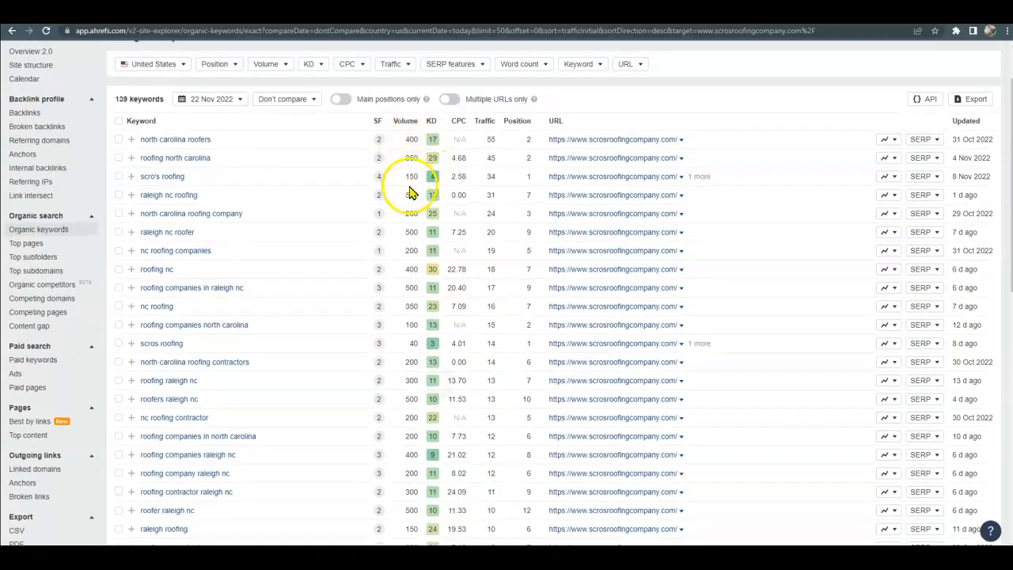
mouse_move(410, 231)
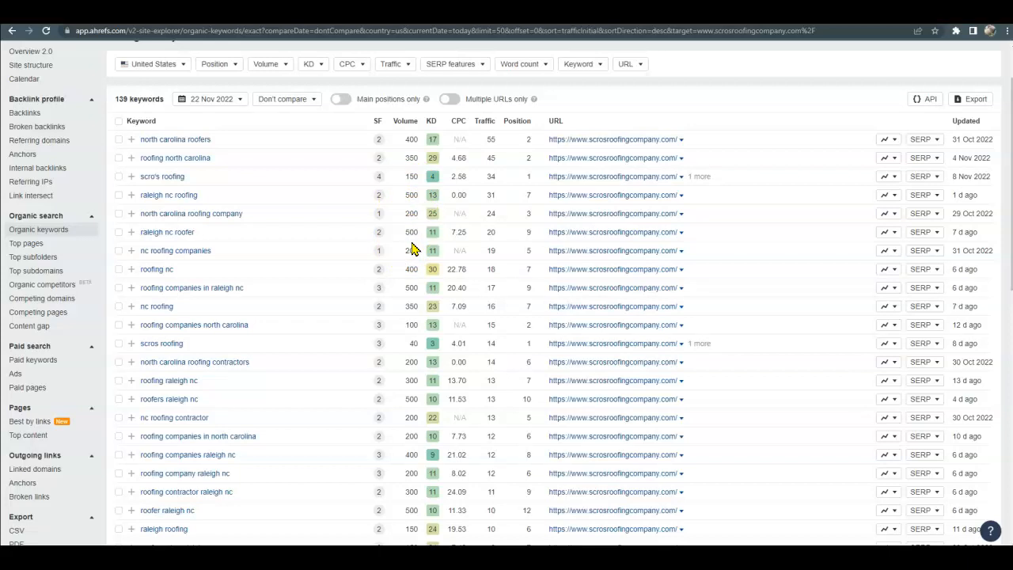
mouse_move(437, 244)
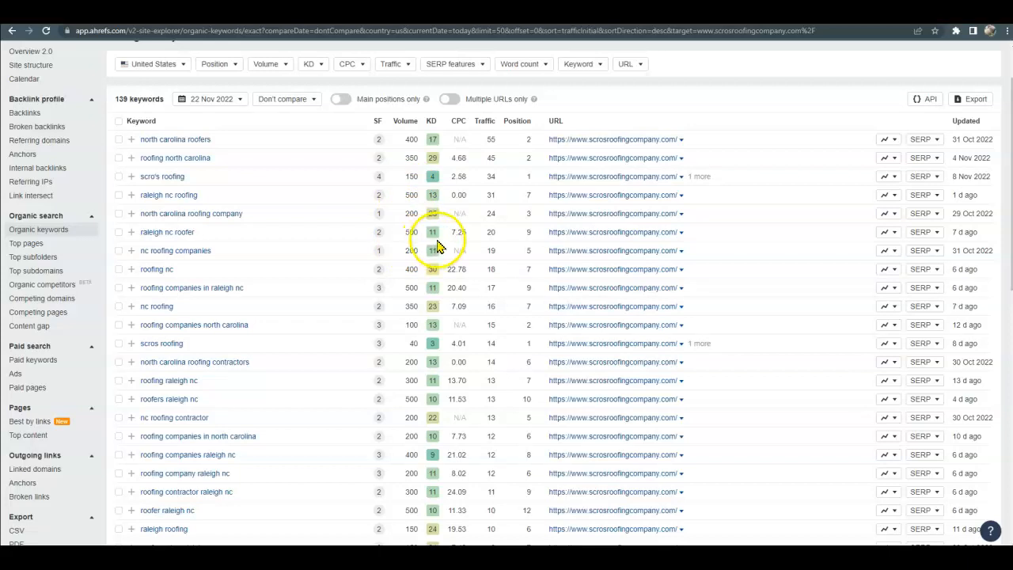
mouse_move(410, 243)
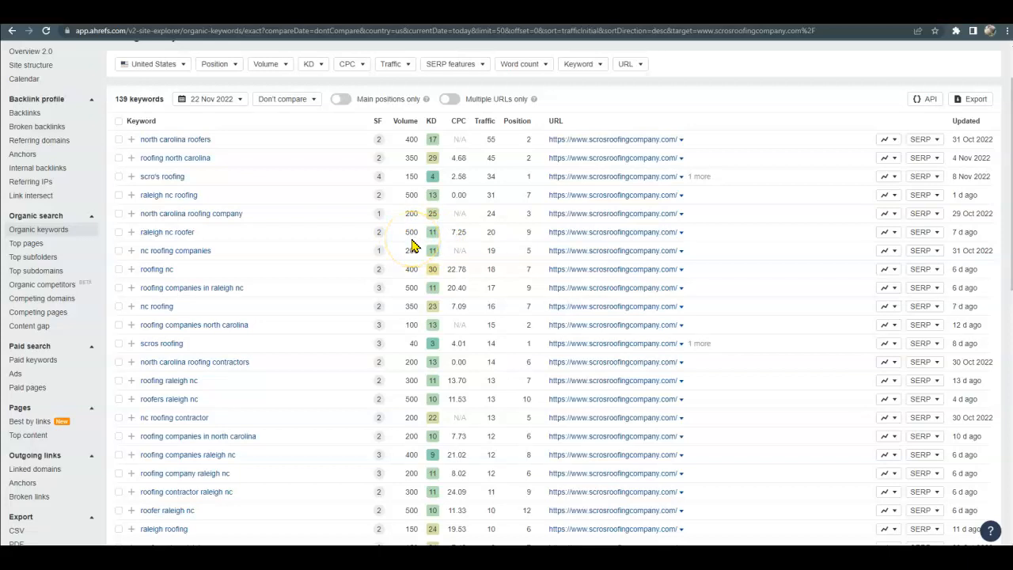
mouse_move(220, 247)
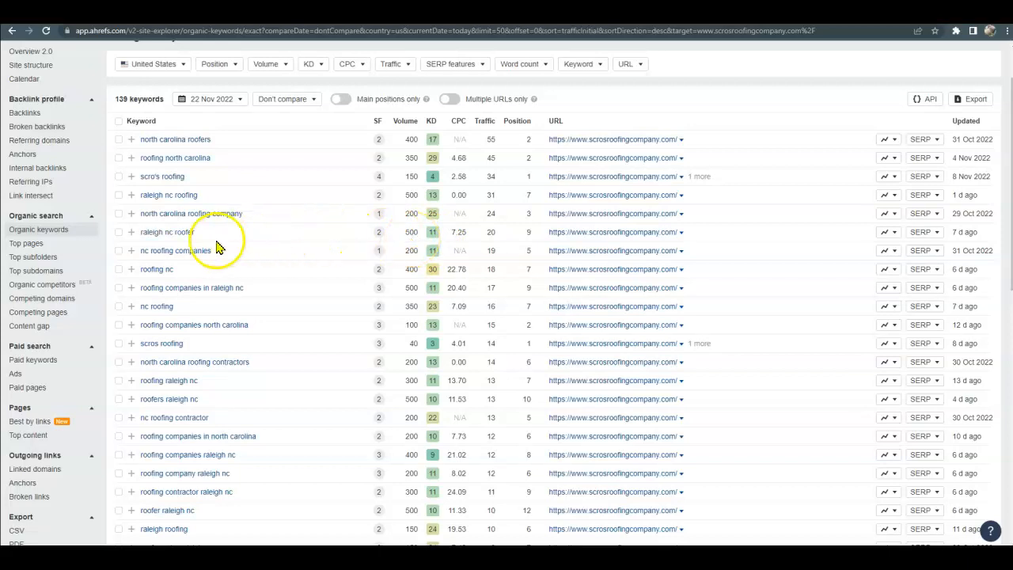
mouse_move(167, 231)
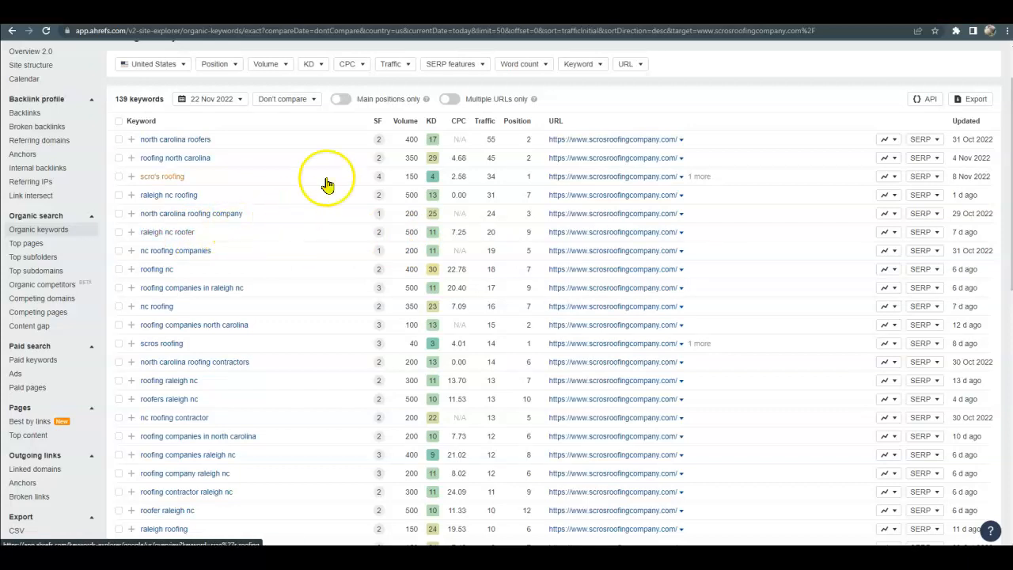
mouse_move(328, 183)
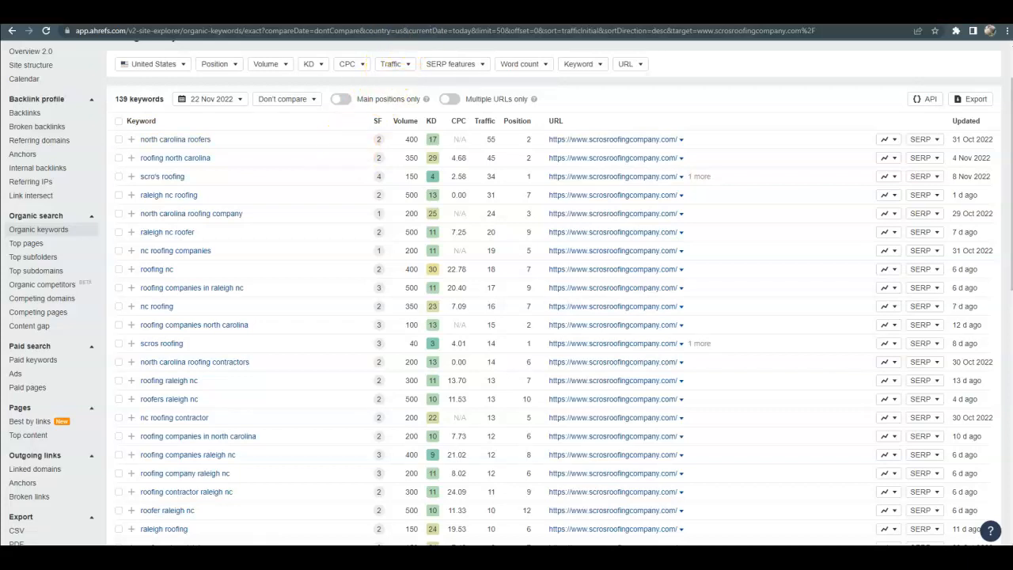
mouse_move(176, 139)
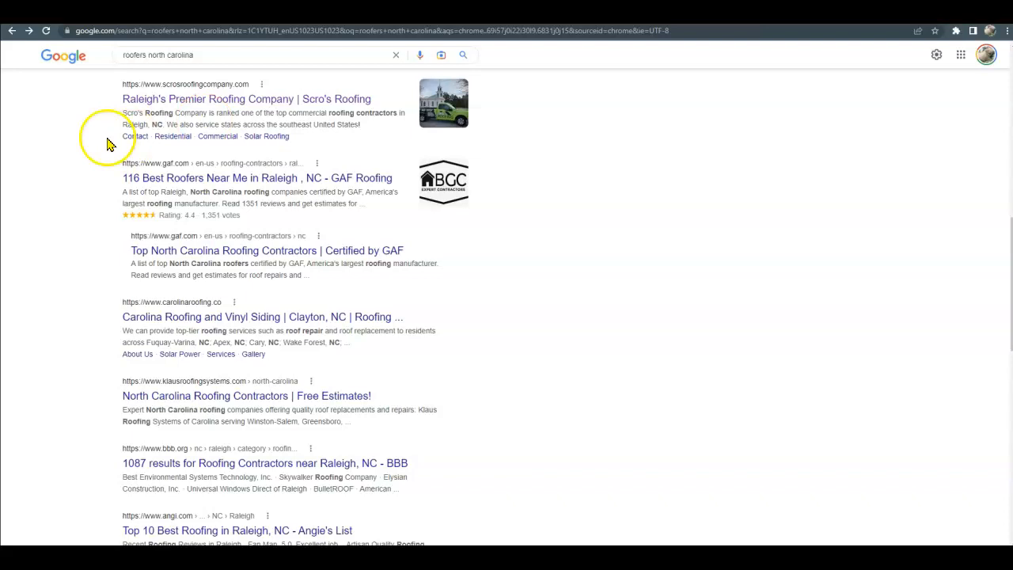
click(13, 30)
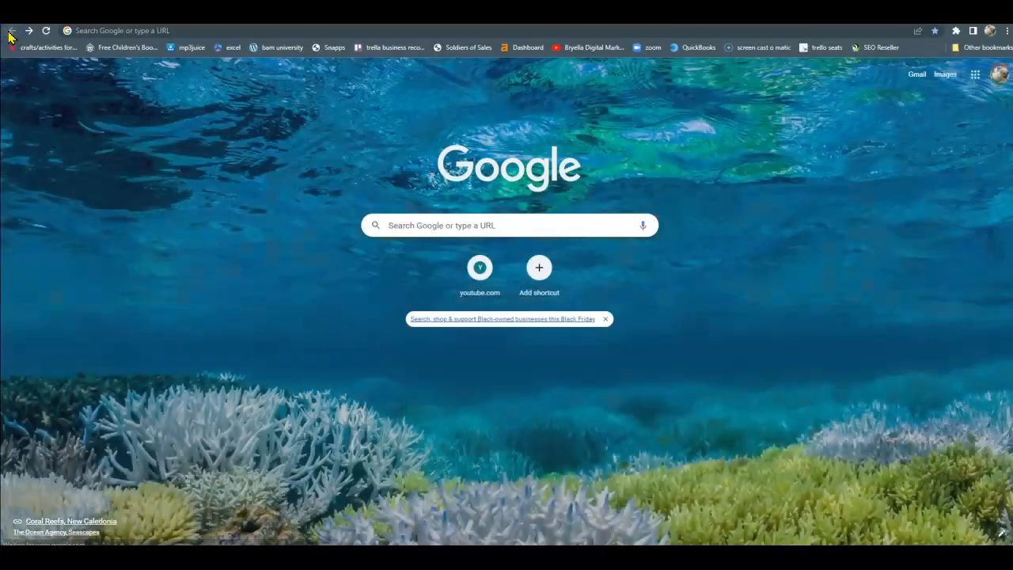